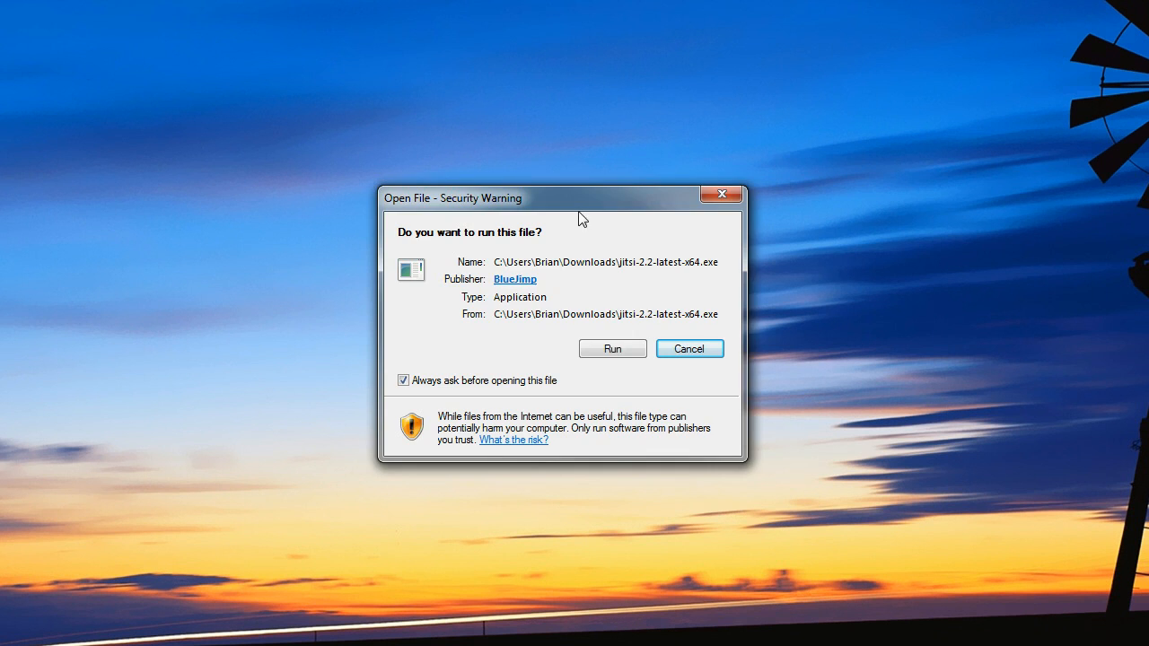
Step: Run the Jitsi installer, accept the license, and keep the default folder and shortcuts
left_click(612, 348)
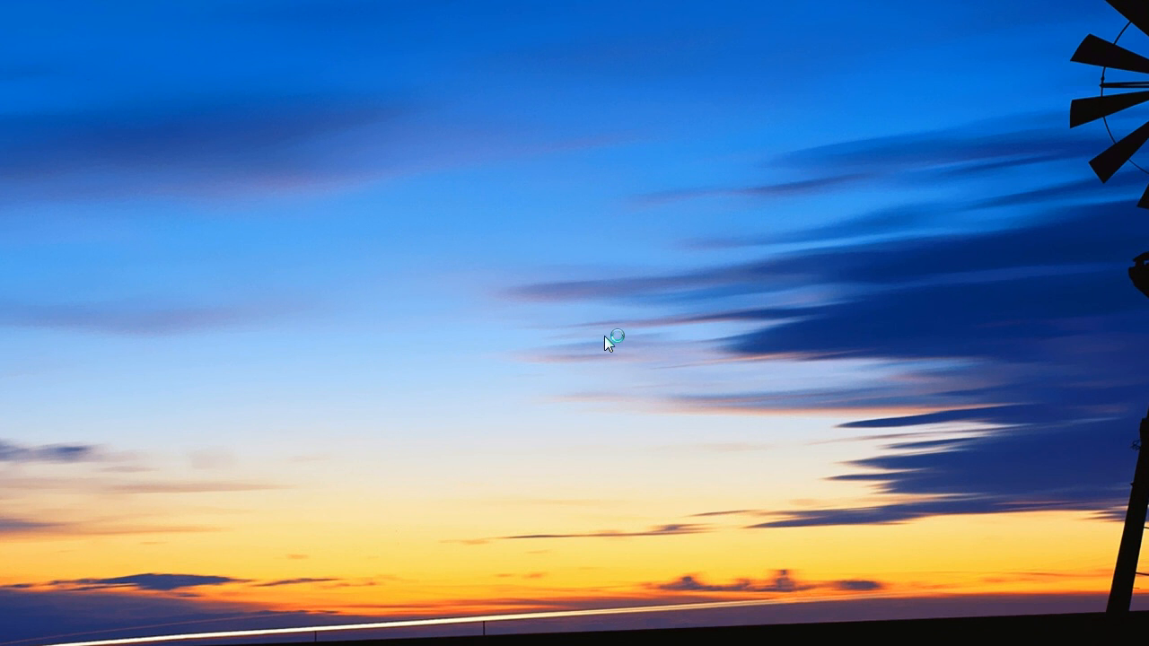
mouse_move(622, 379)
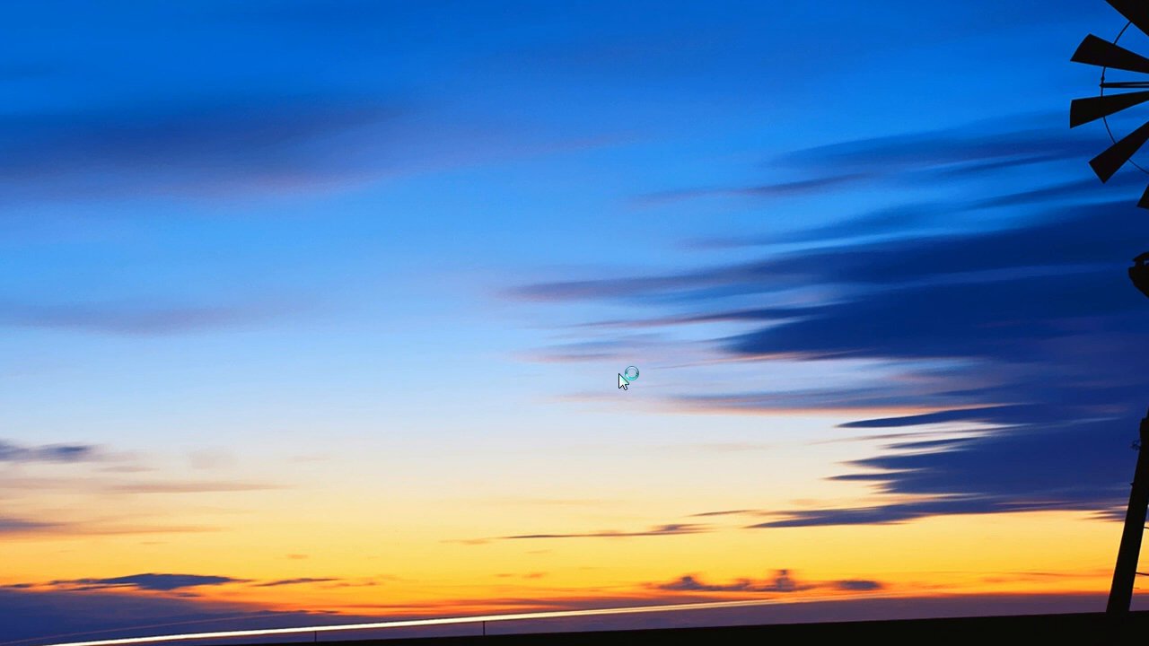
mouse_move(611, 400)
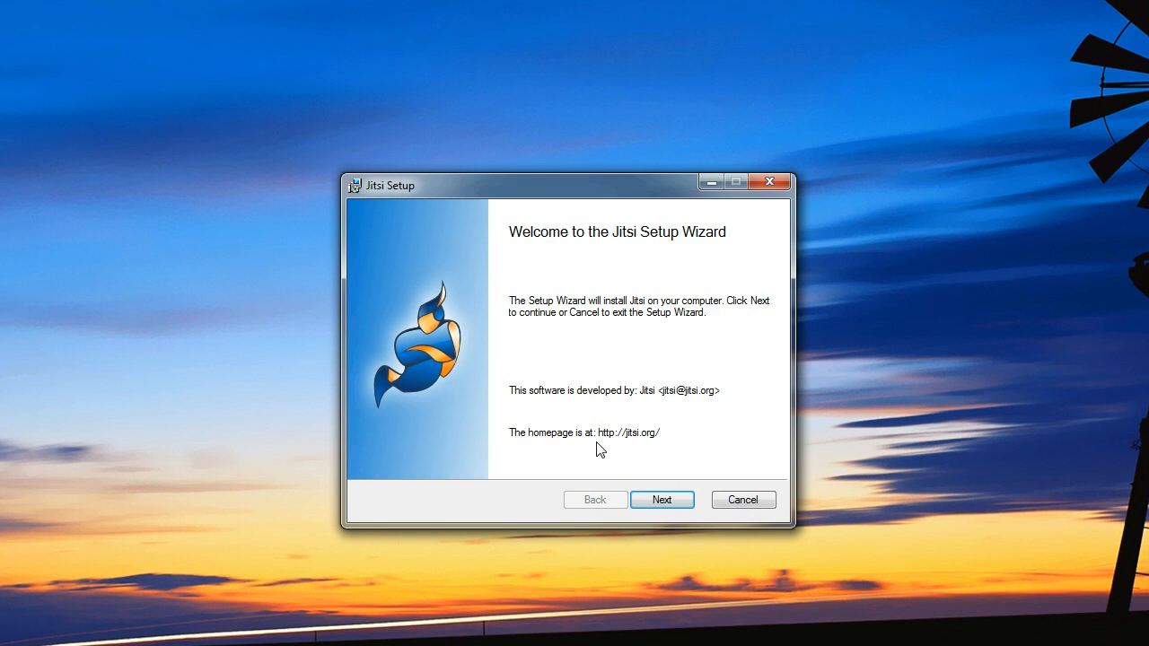
left_click(662, 500)
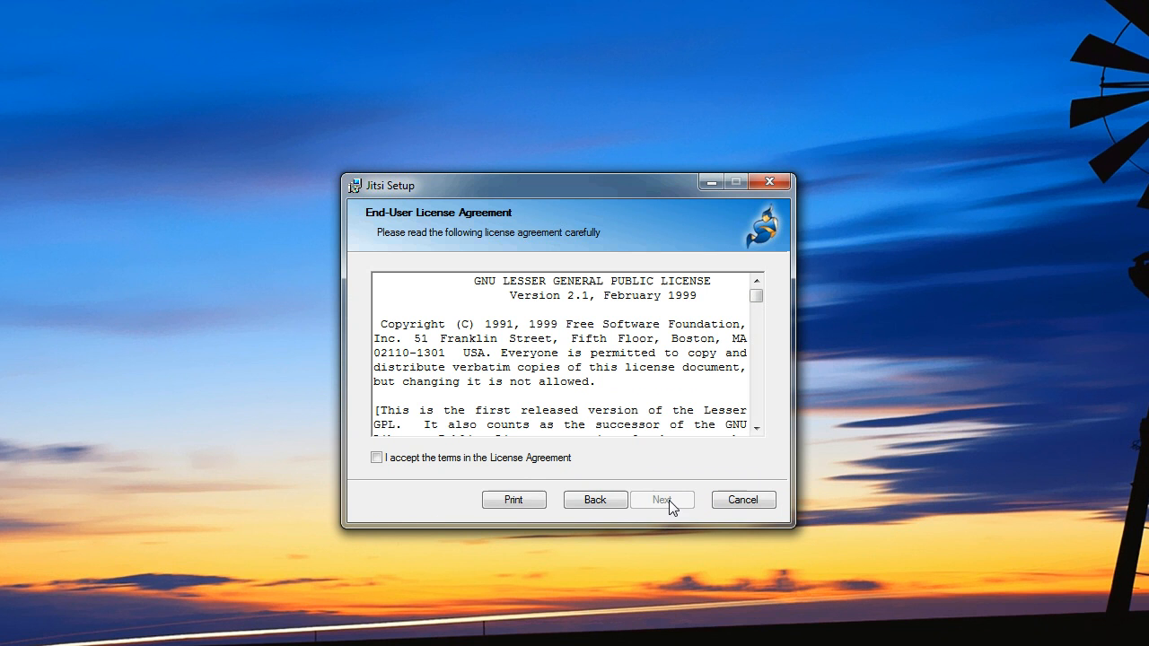
left_click(376, 457)
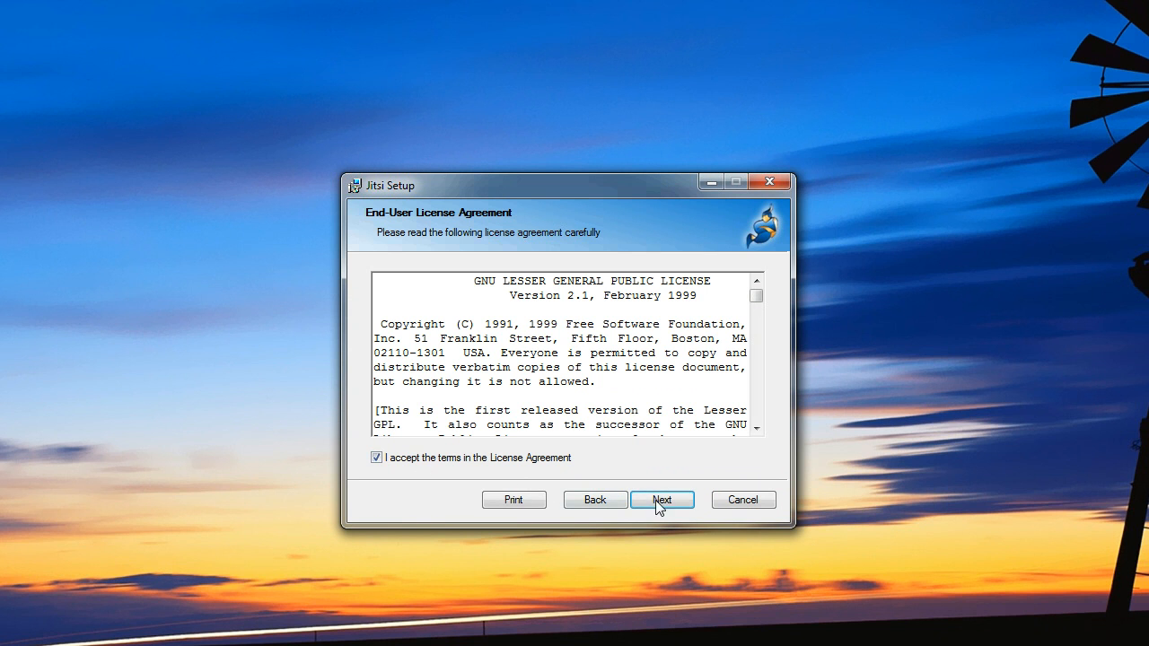
left_click(662, 500)
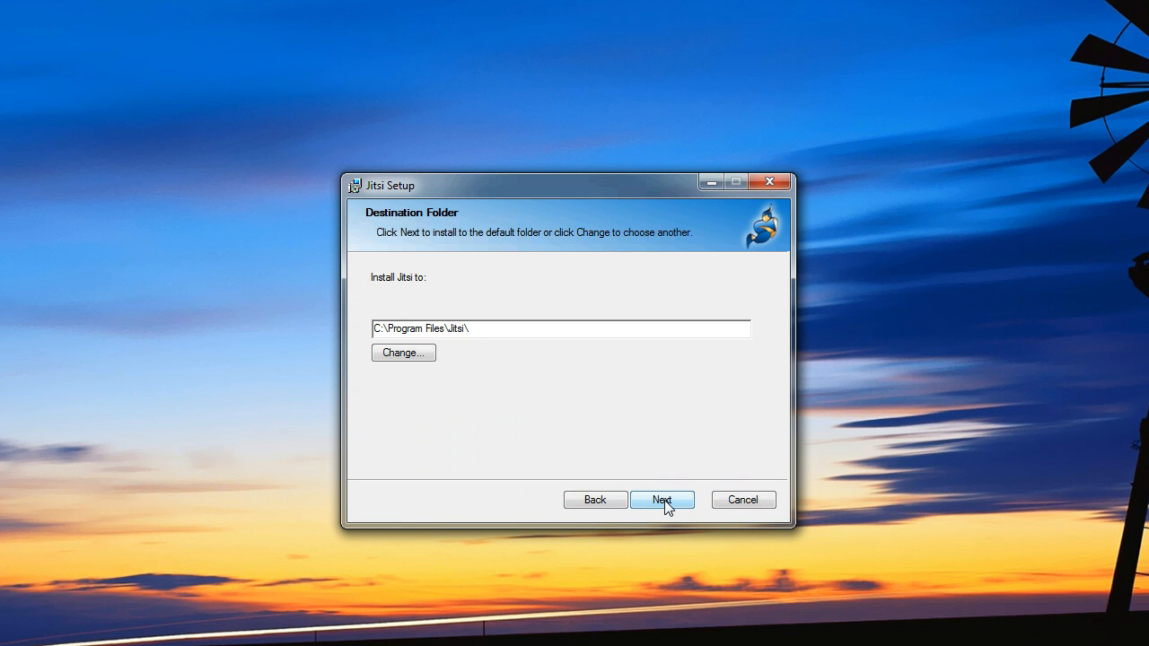
left_click(661, 500)
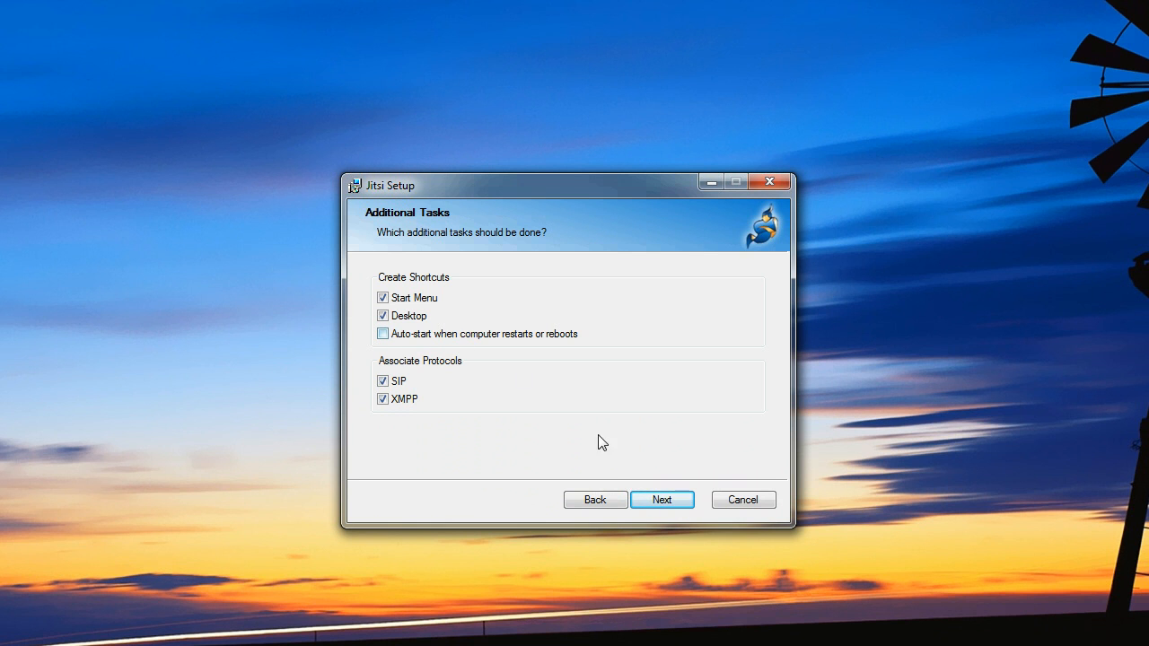
left_click(661, 500)
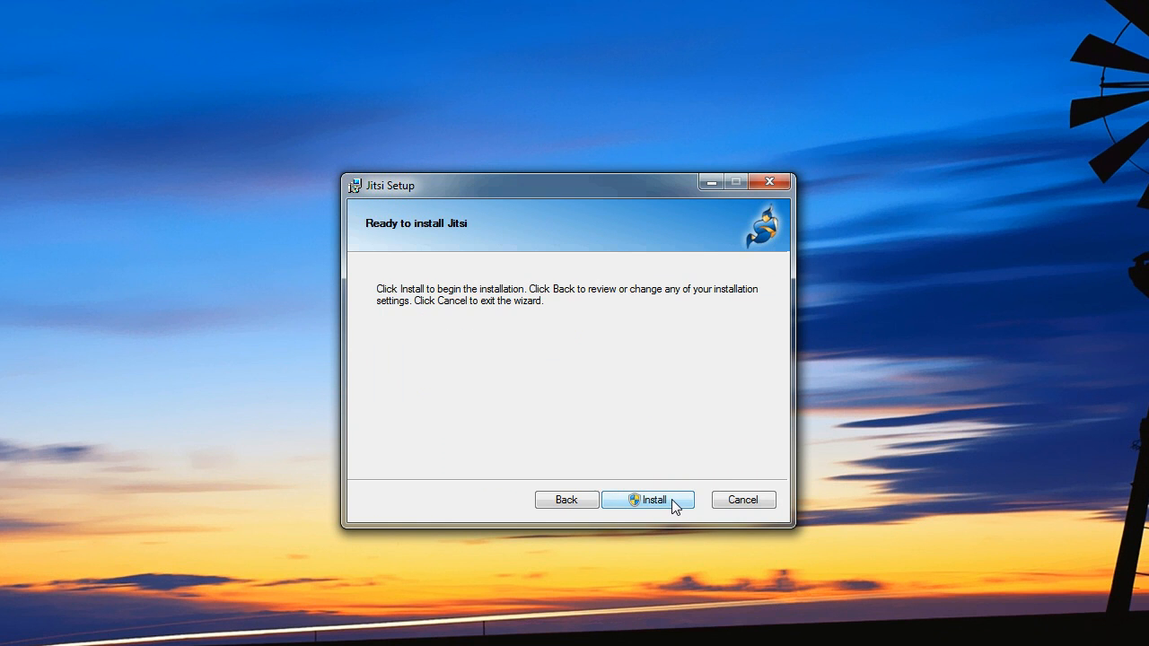
Step: Install Jitsi and finish the wizard with 'Launch Jitsi' left ticked
left_click(647, 500)
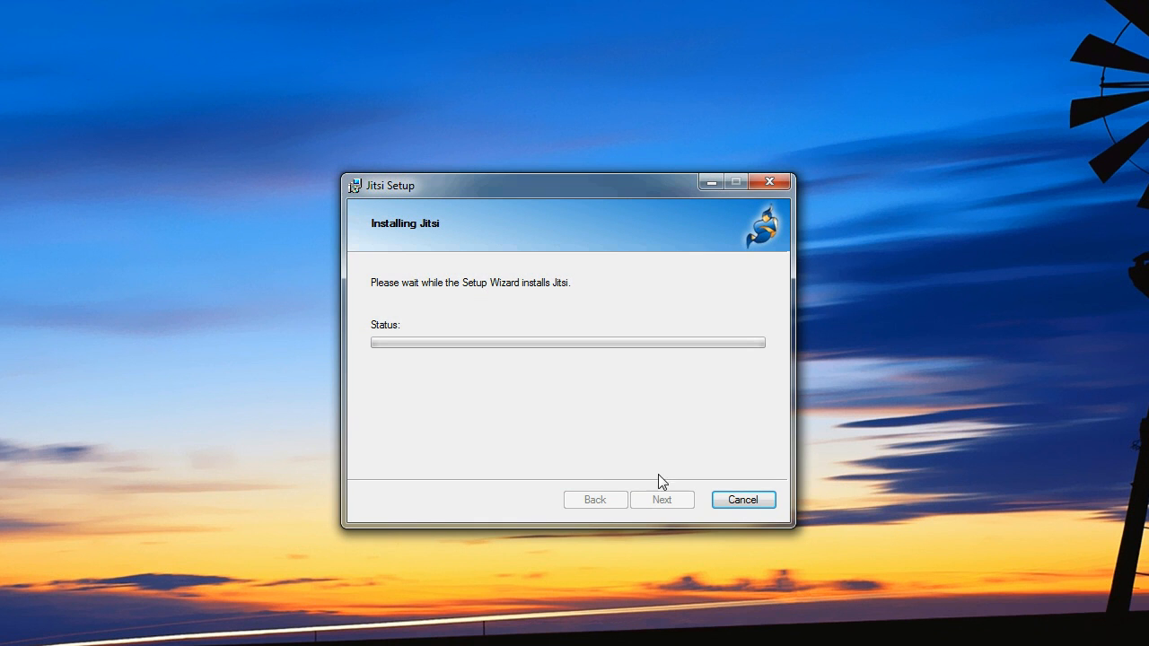
mouse_move(597, 476)
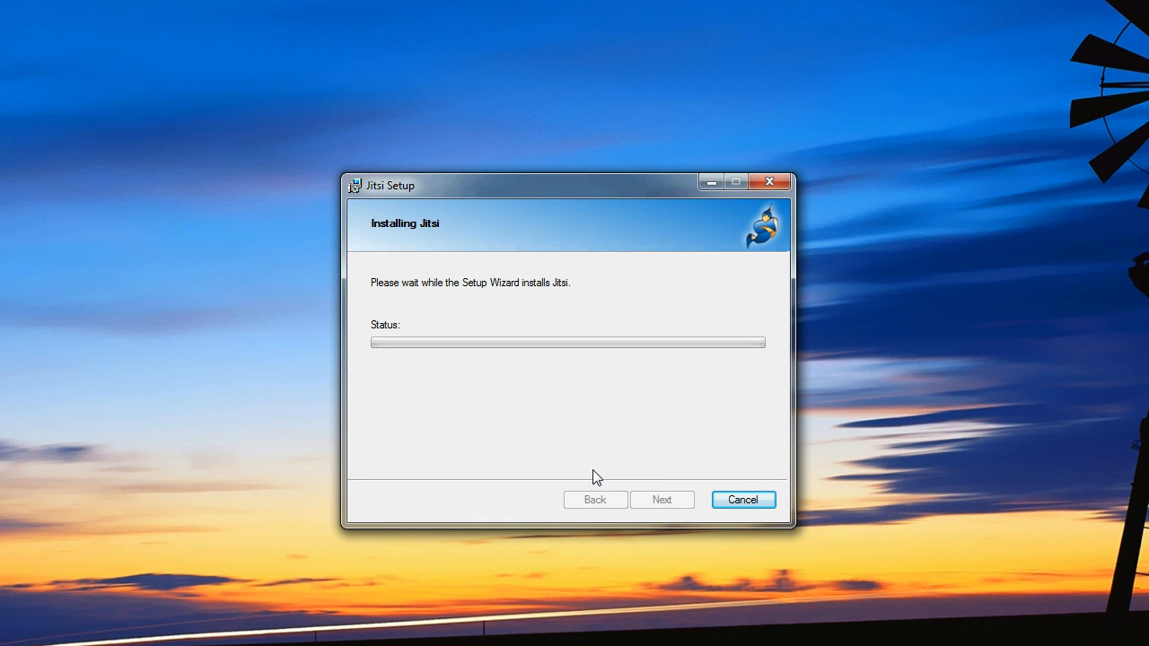
mouse_move(570, 460)
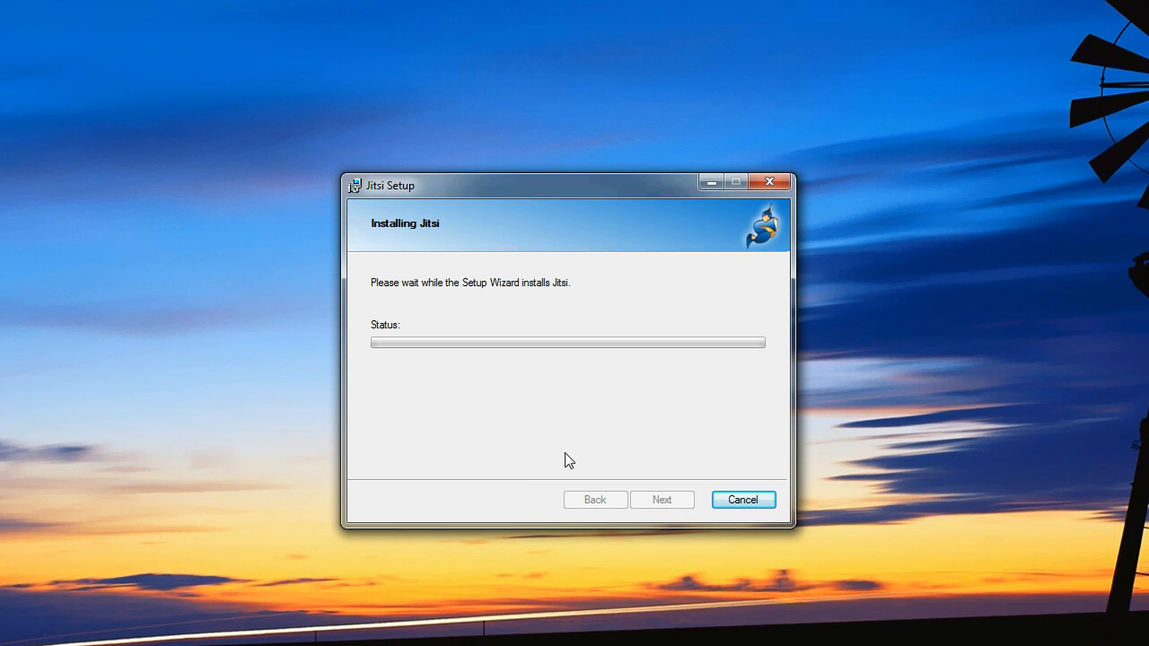
mouse_move(529, 466)
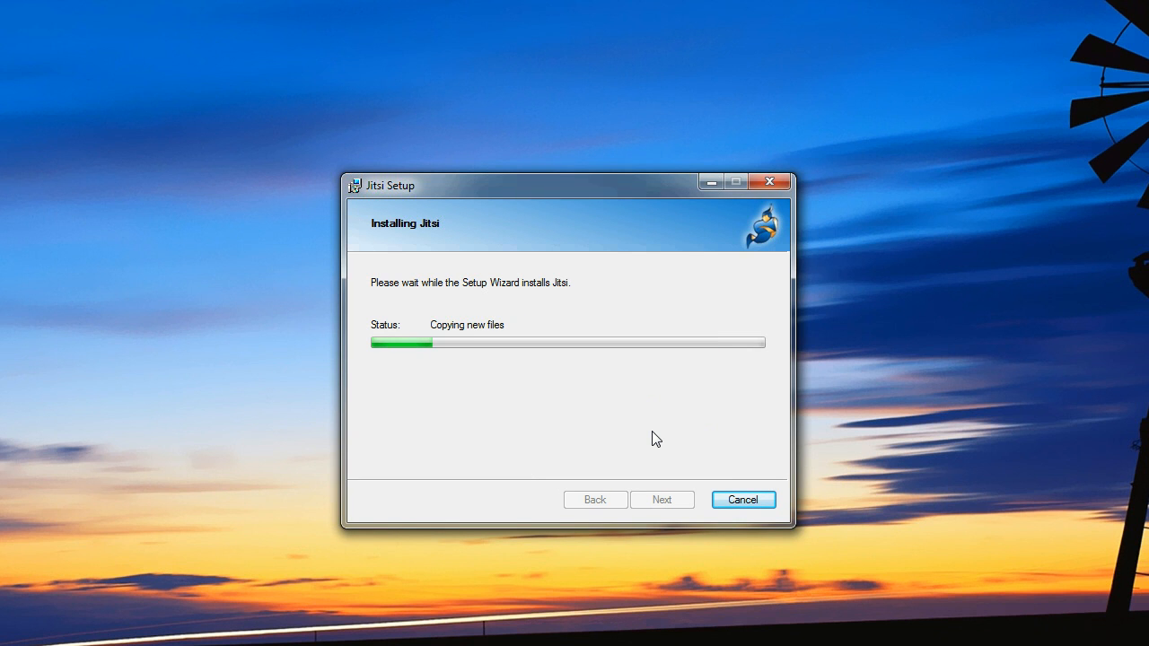
mouse_move(674, 429)
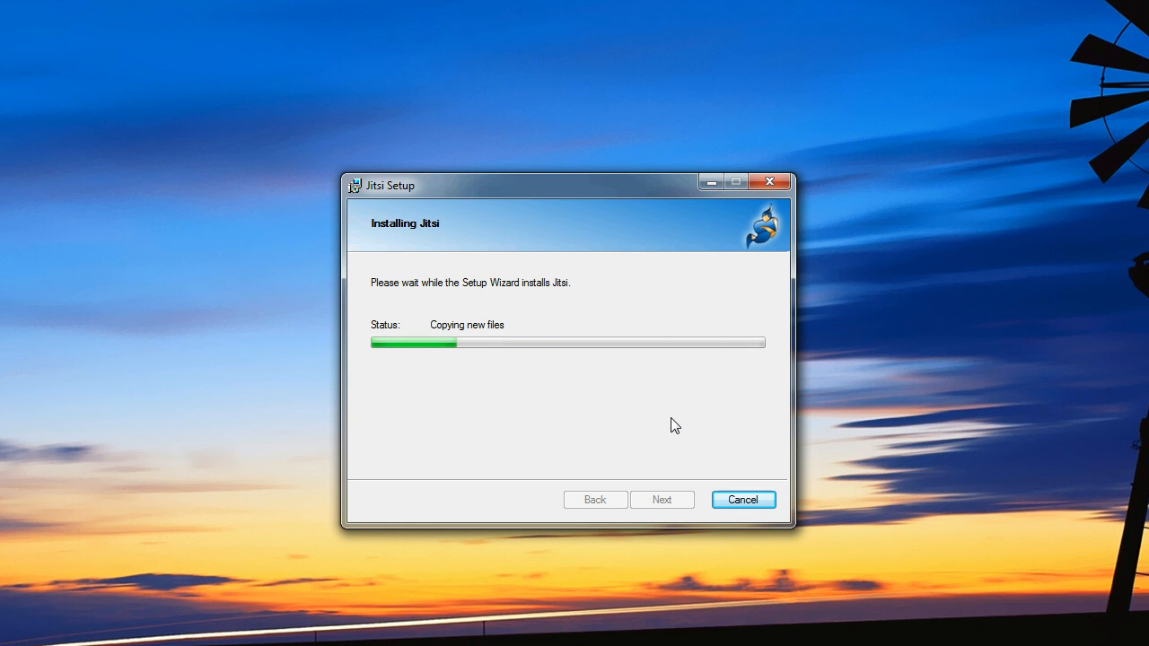
mouse_move(675, 431)
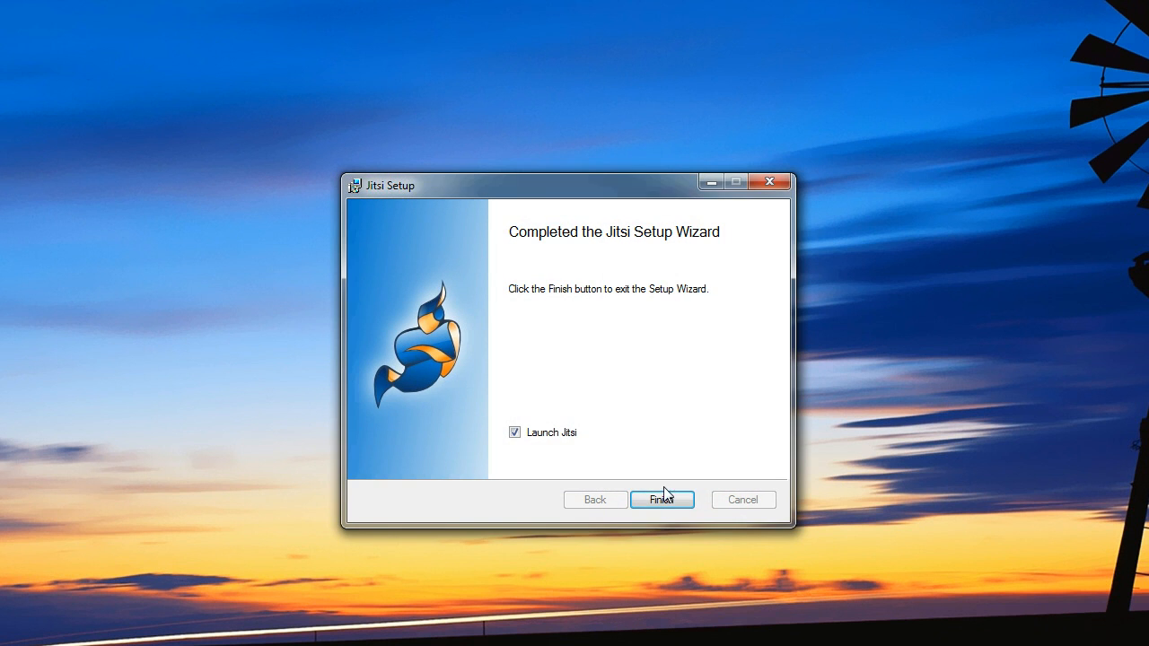
left_click(662, 499)
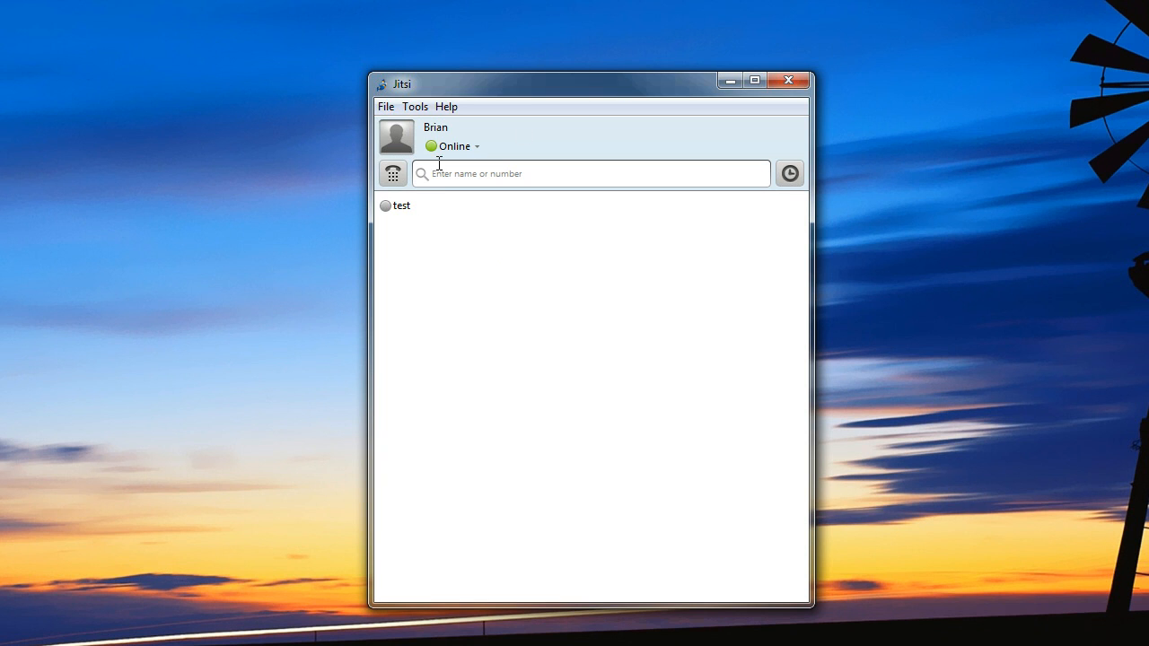
mouse_move(653, 176)
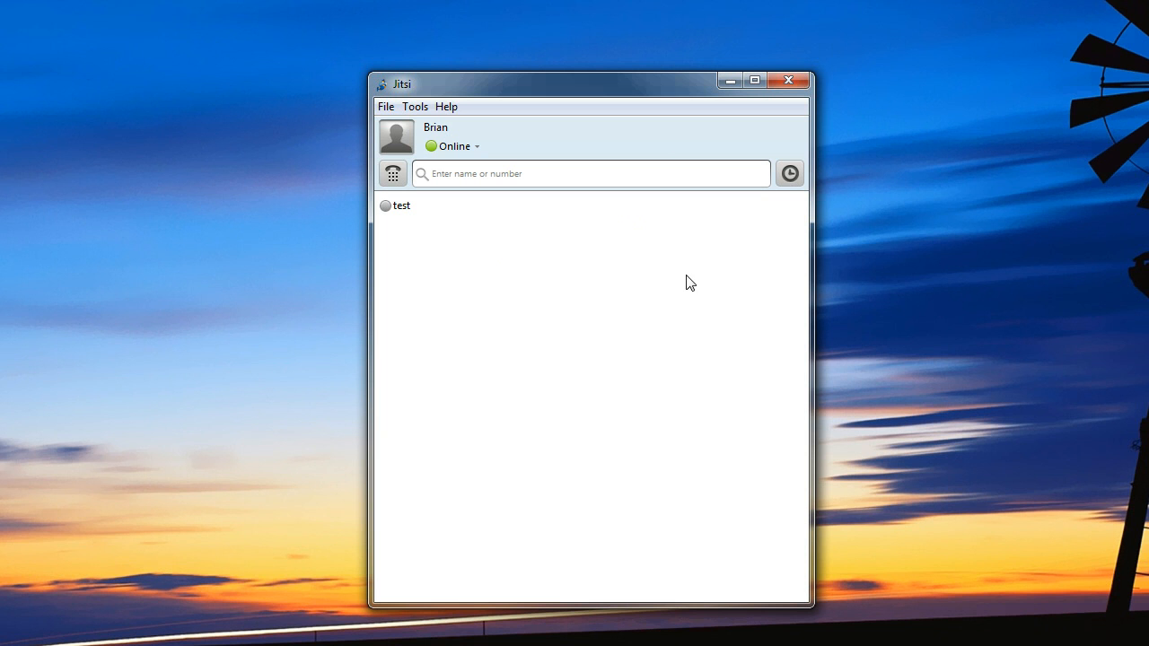
mouse_move(446, 107)
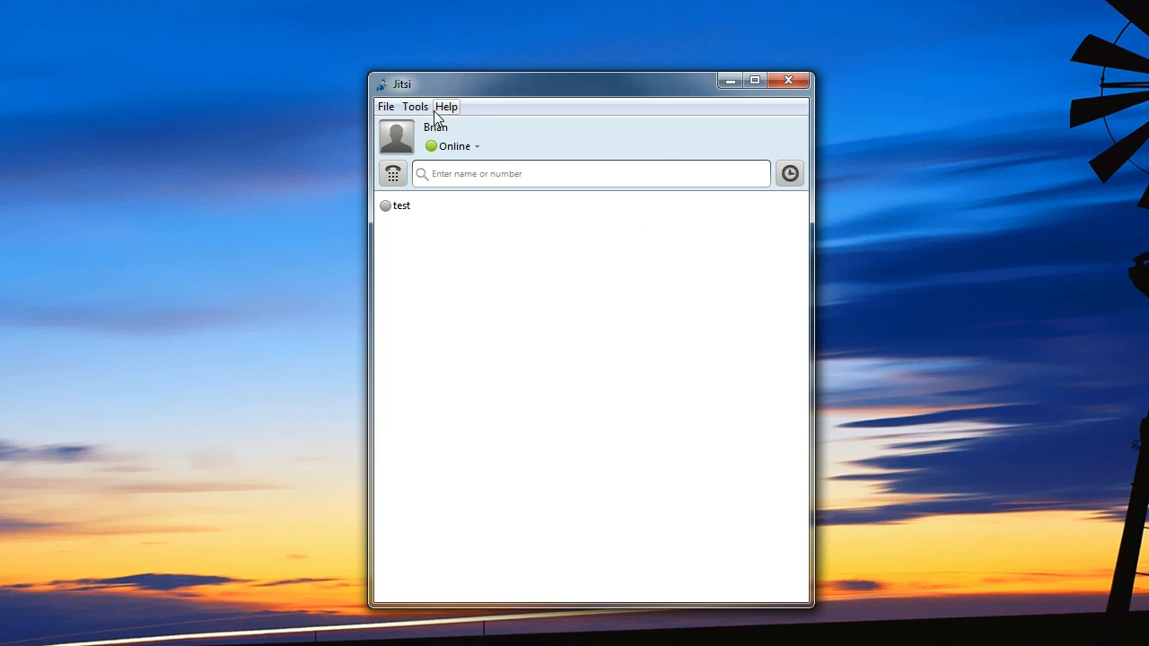
Step: Open Tools > Options to show the Accounts list with Brian's SIP account
left_click(414, 106)
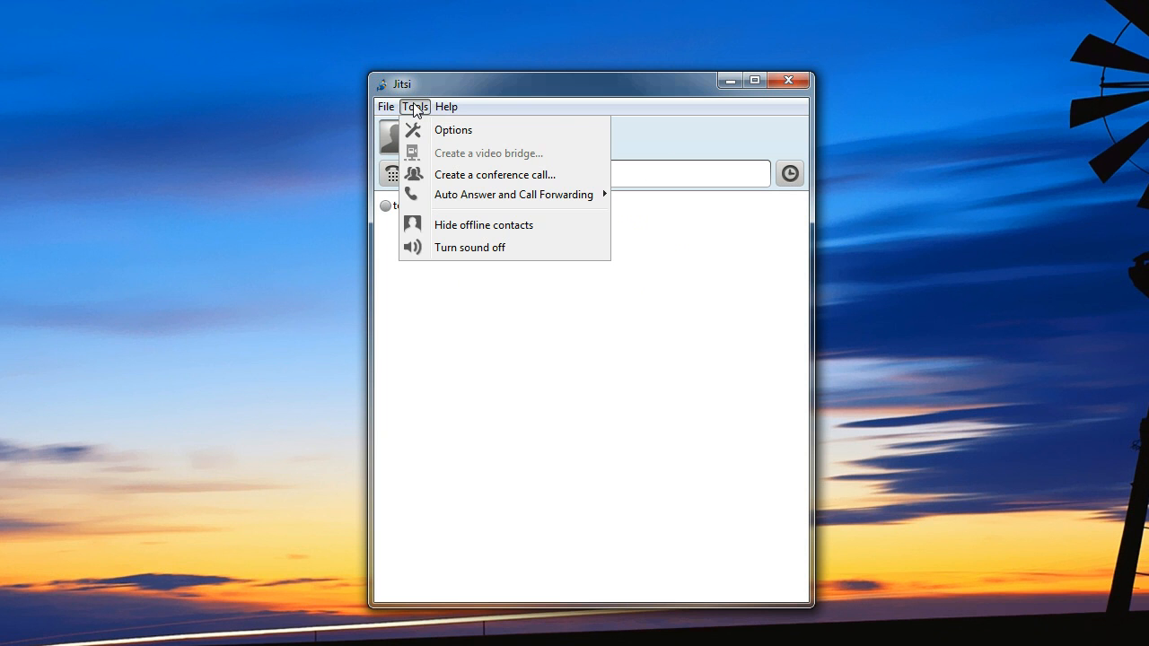
mouse_move(453, 129)
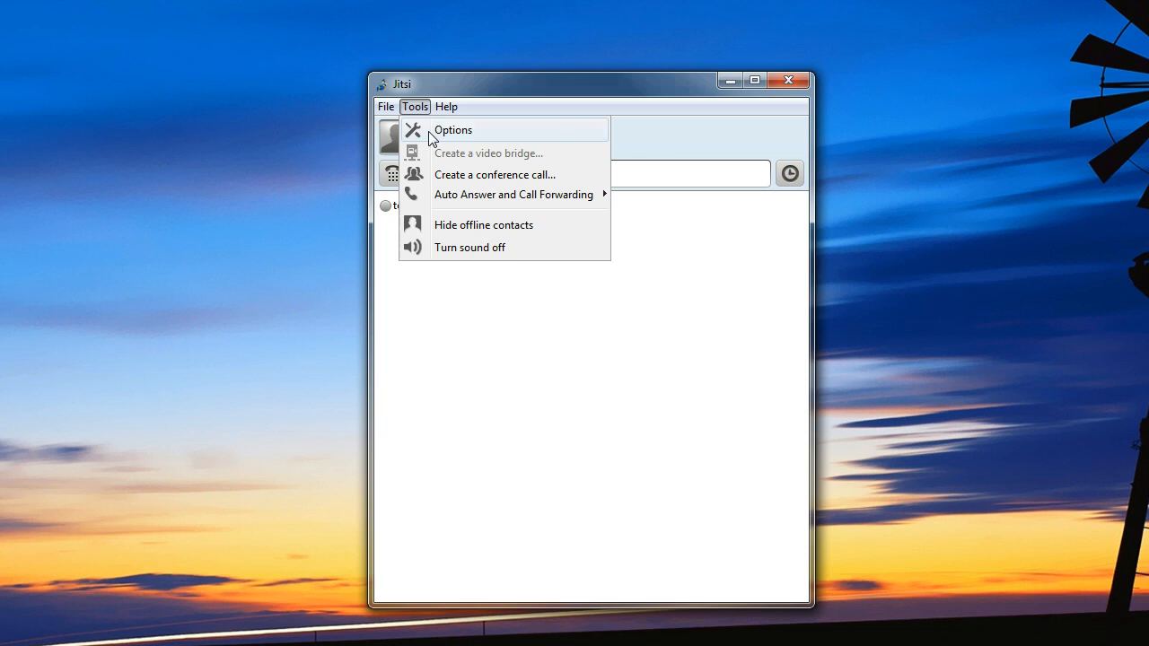
left_click(453, 130)
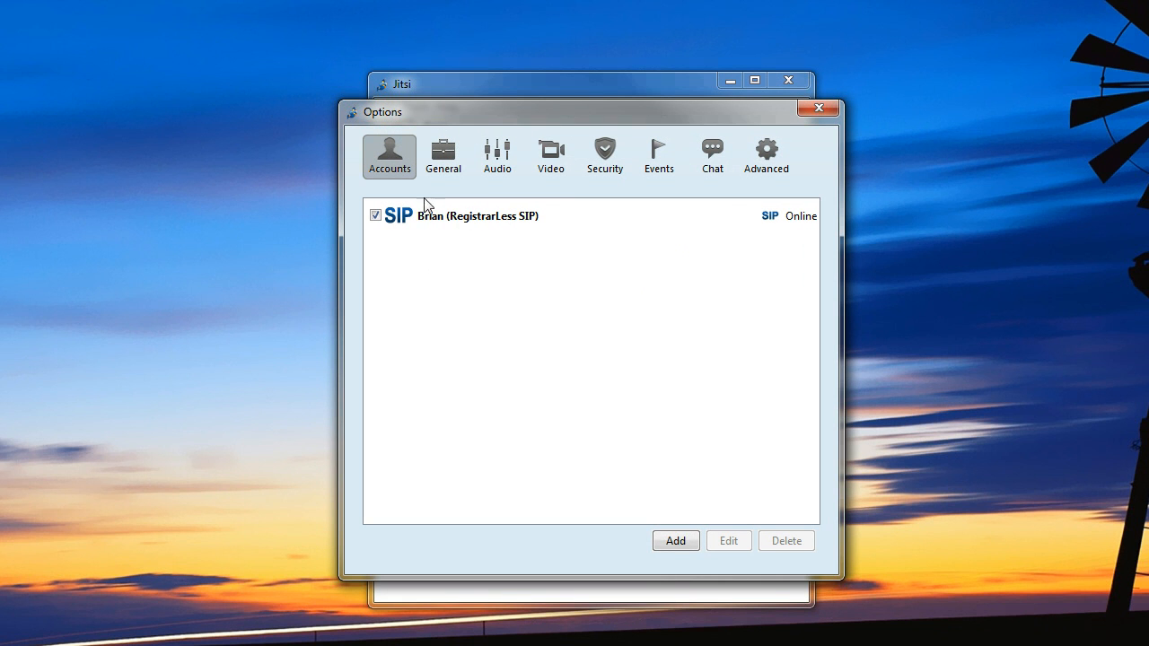
mouse_move(474, 280)
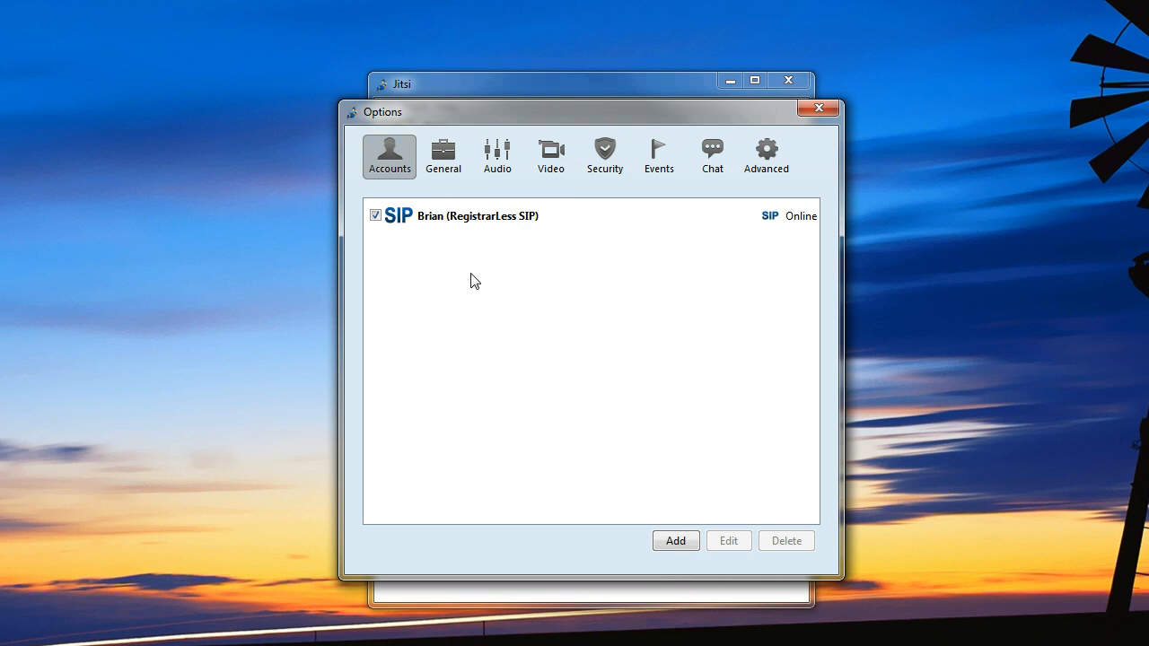
mouse_move(641, 463)
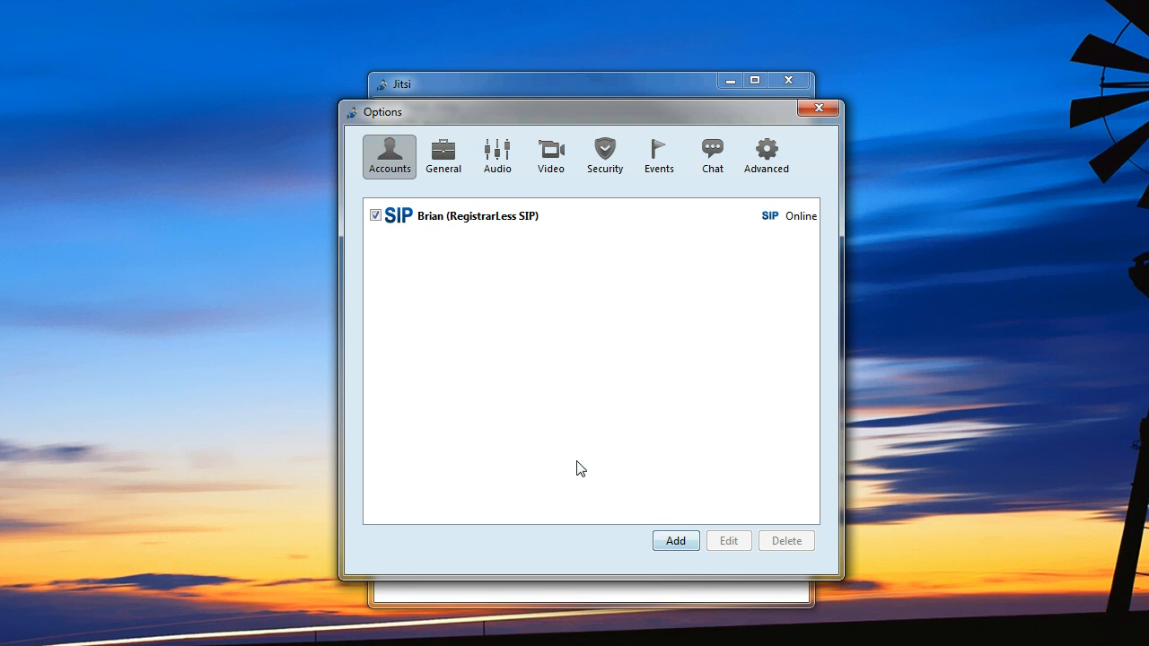
Step: Add a second SIP account with SIP id 'bob' and select it
left_click(675, 540)
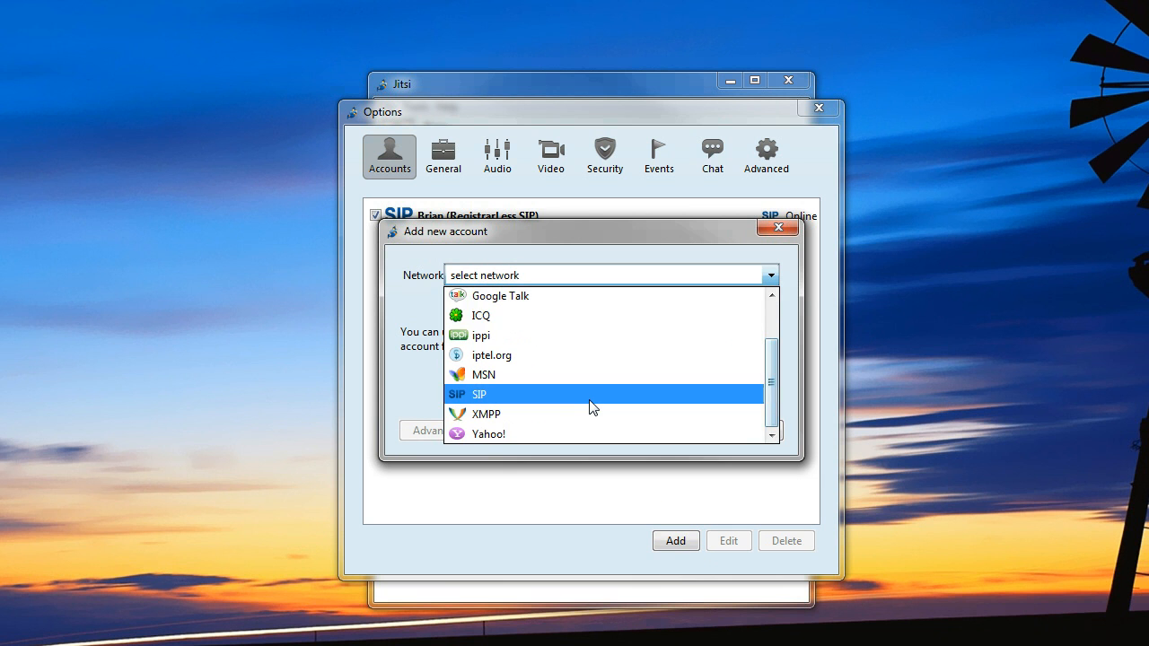
left_click(480, 394)
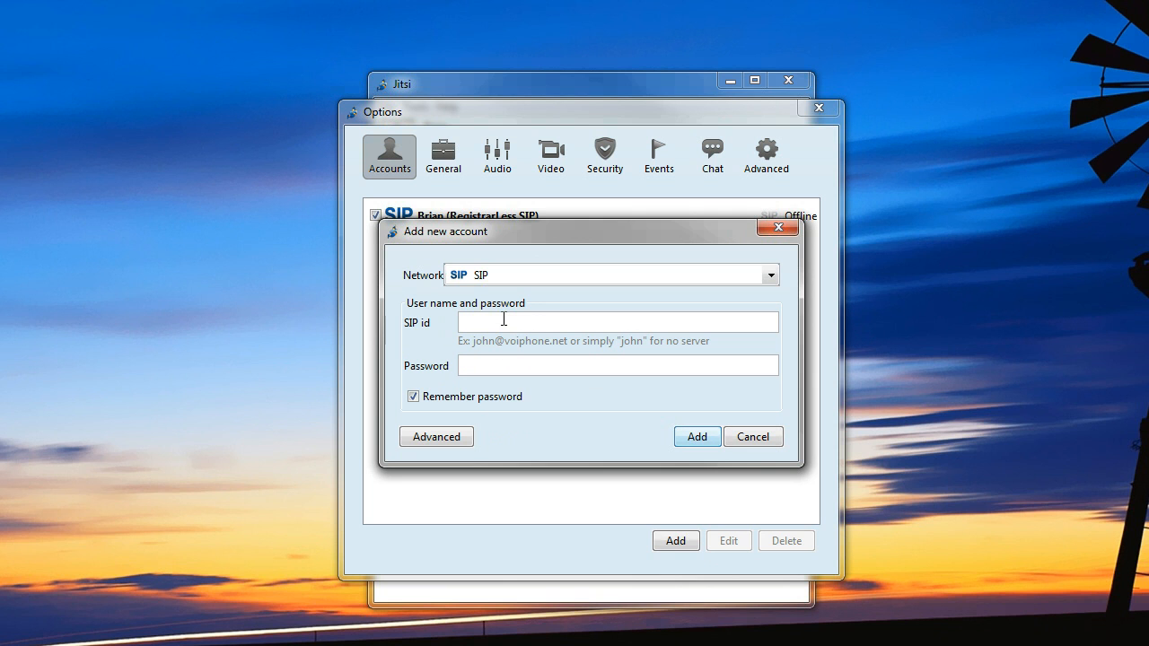
type("bob")
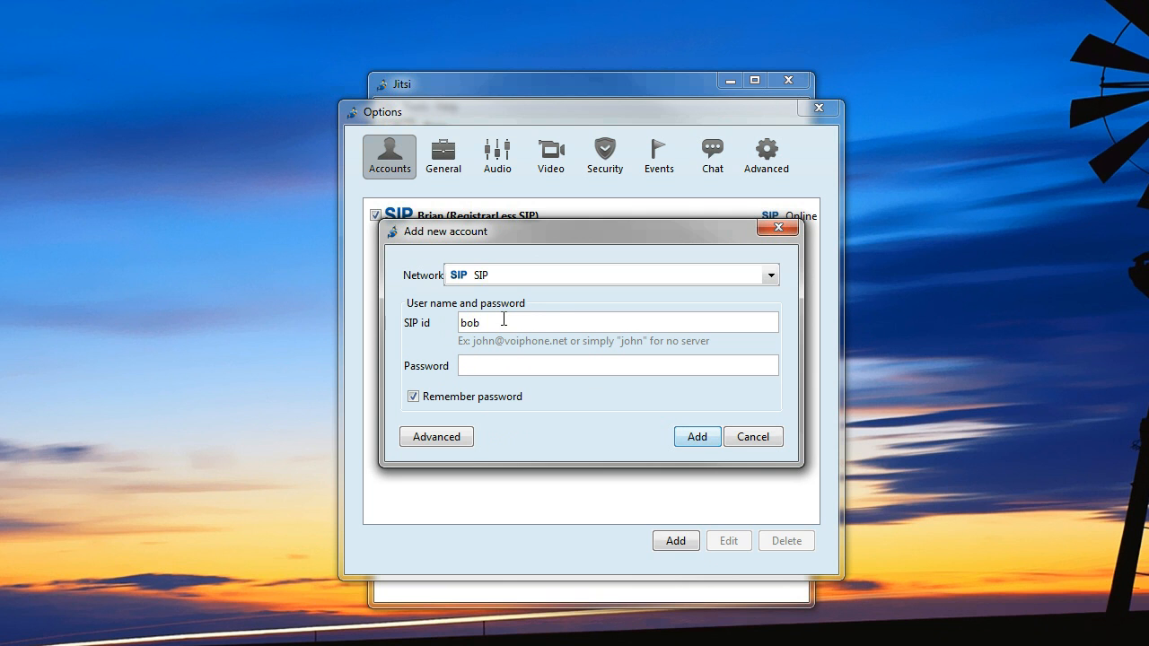
left_click(696, 436)
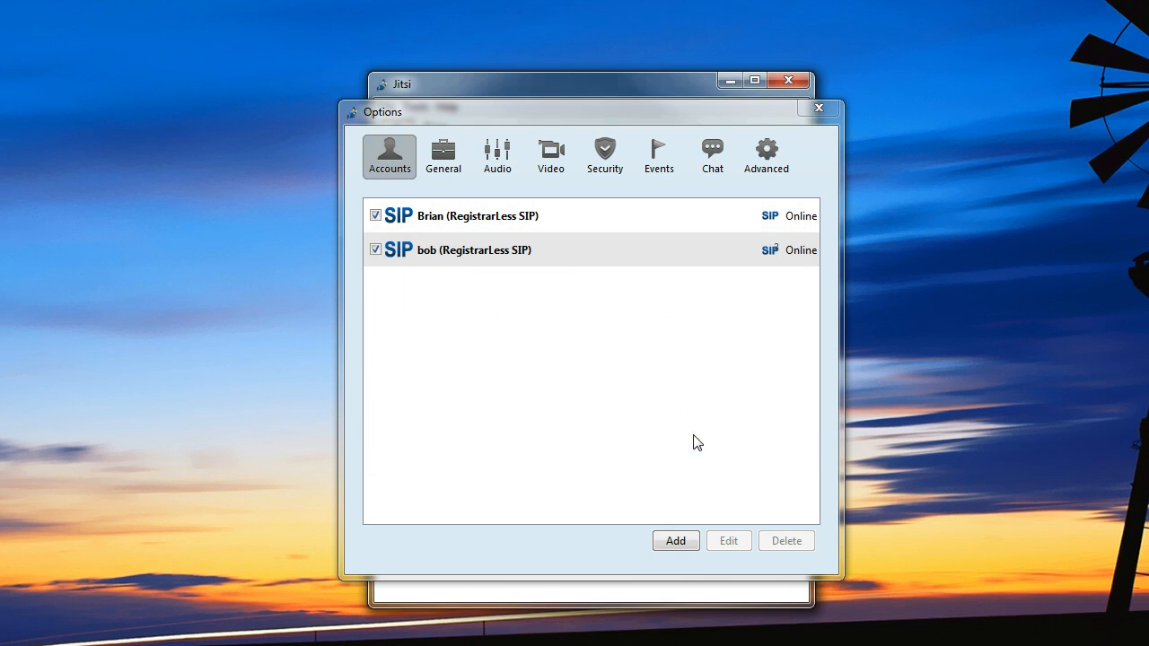
left_click(494, 250)
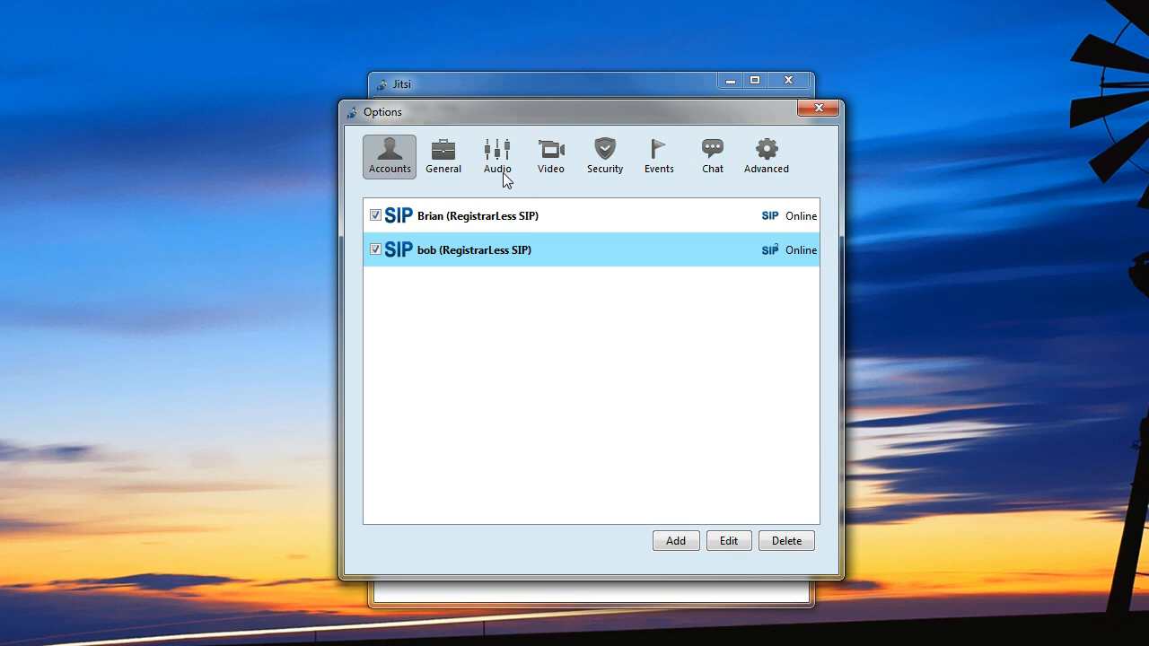
left_click(497, 156)
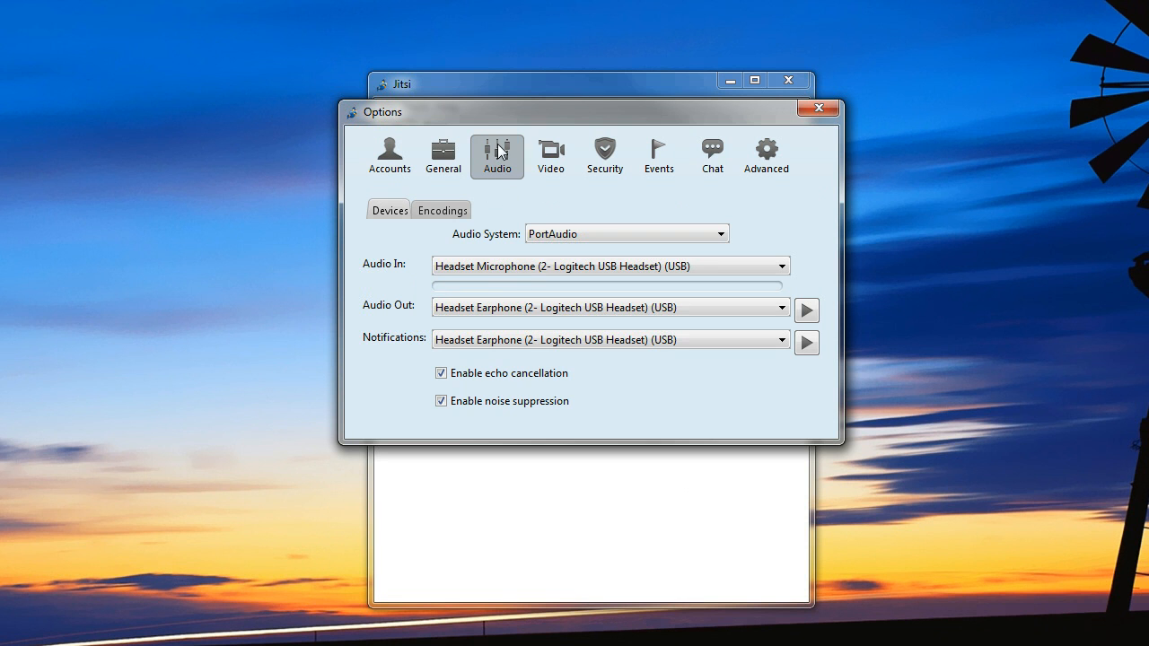
mouse_move(491, 223)
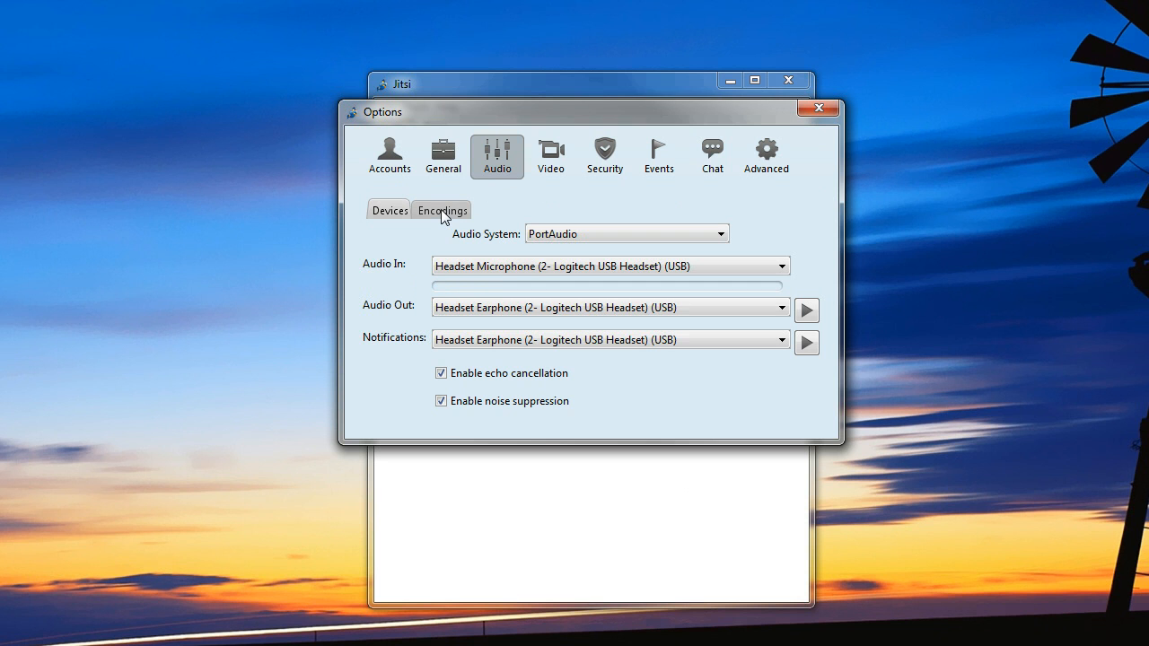
Step: Show the audio Encodings list with only PCMU/8000 and PCMA/8000 enabled
left_click(442, 210)
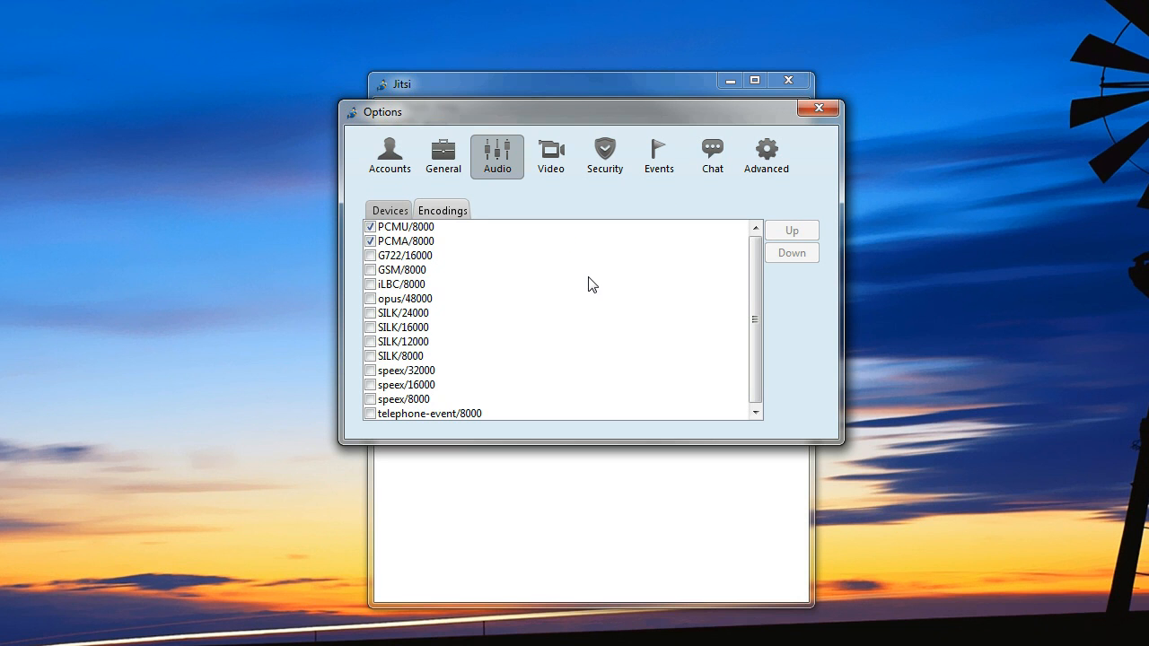
mouse_move(415, 240)
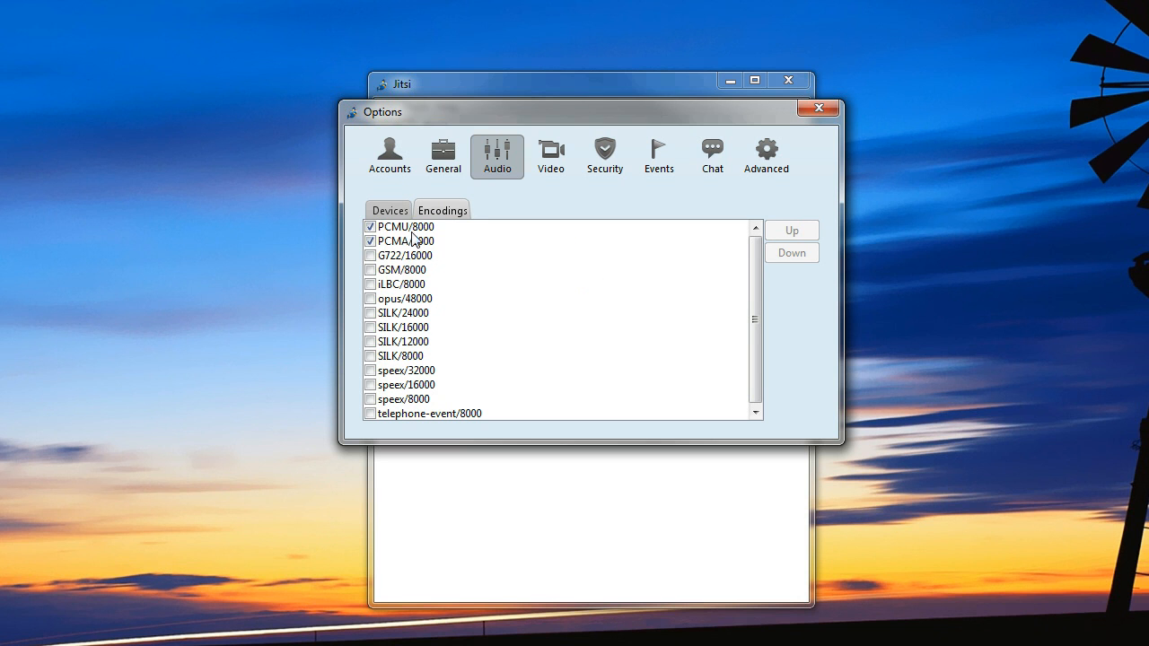
mouse_move(715, 297)
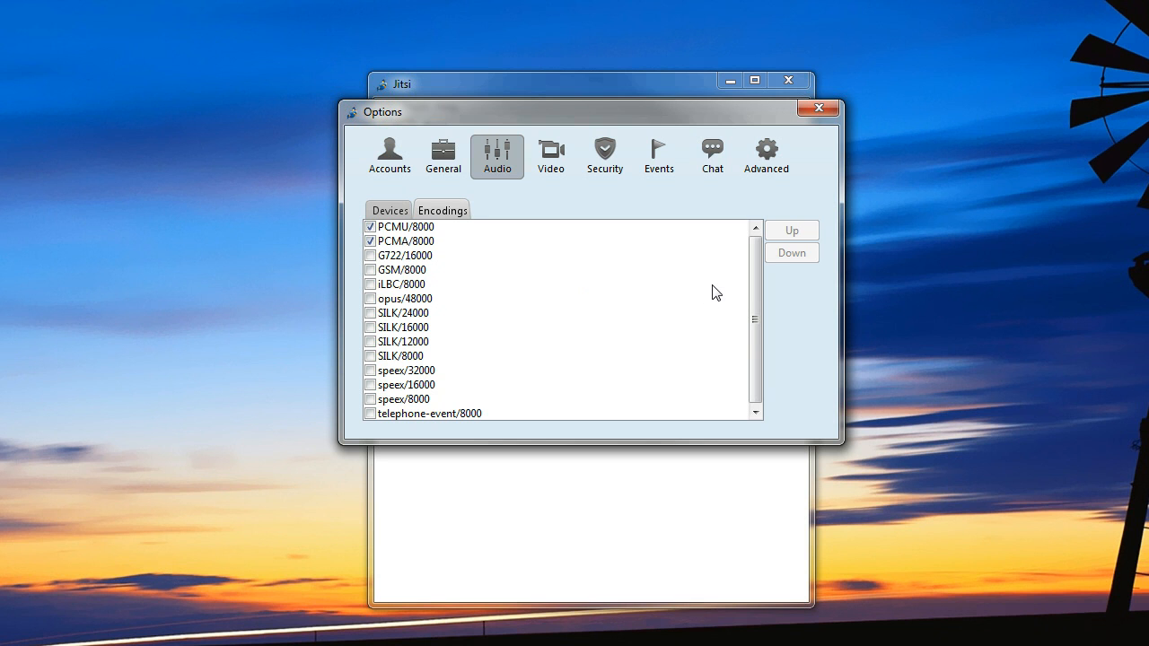
mouse_move(703, 277)
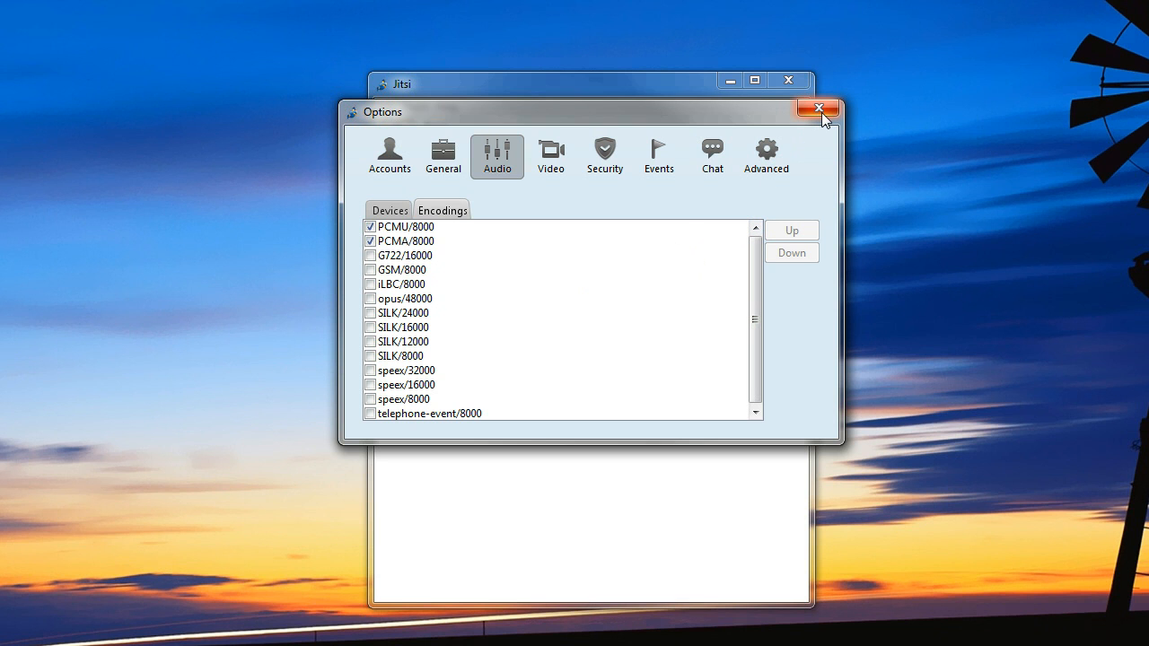
Step: Close the Options window and select the test contact in the contact list
left_click(818, 108)
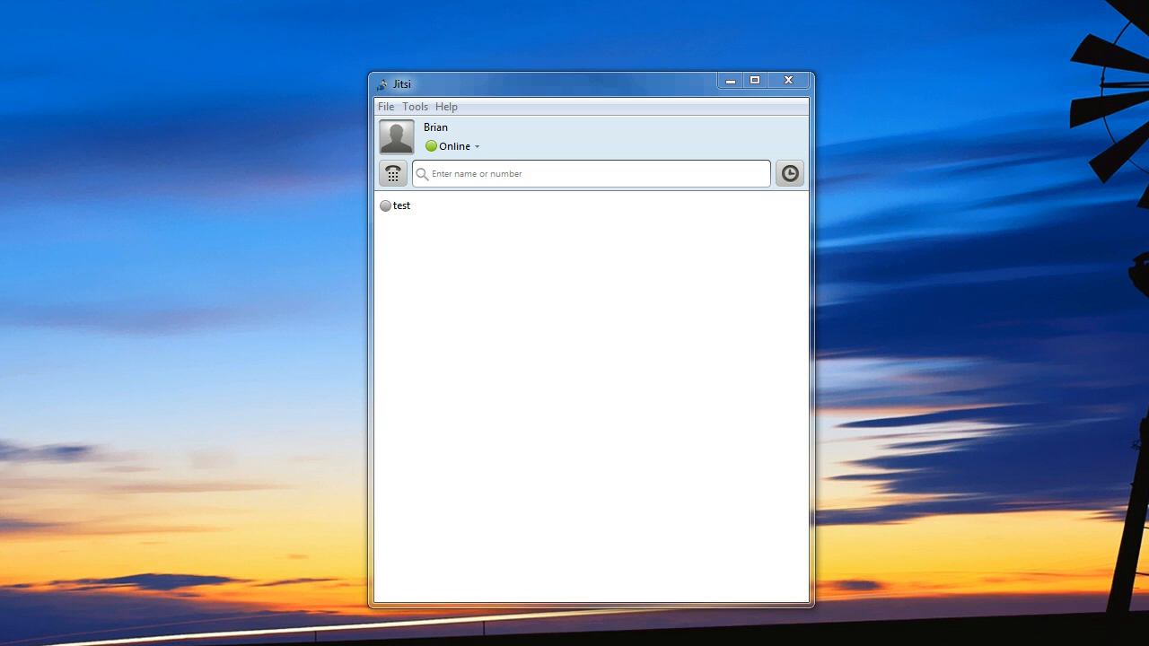
mouse_move(727, 249)
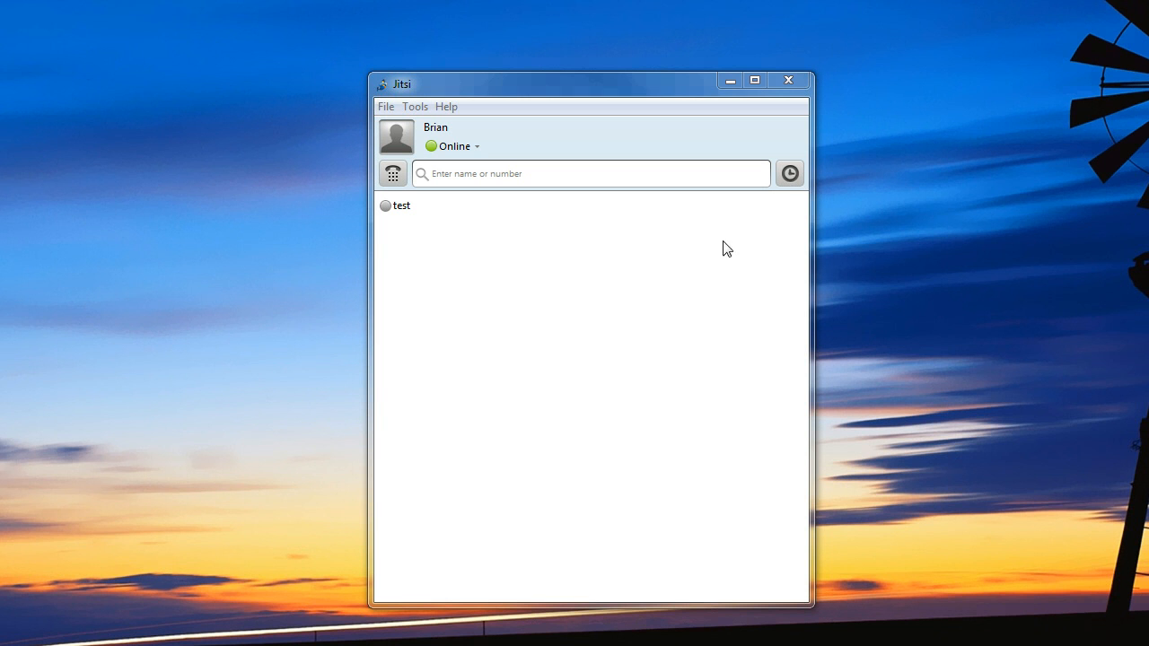
left_click(454, 147)
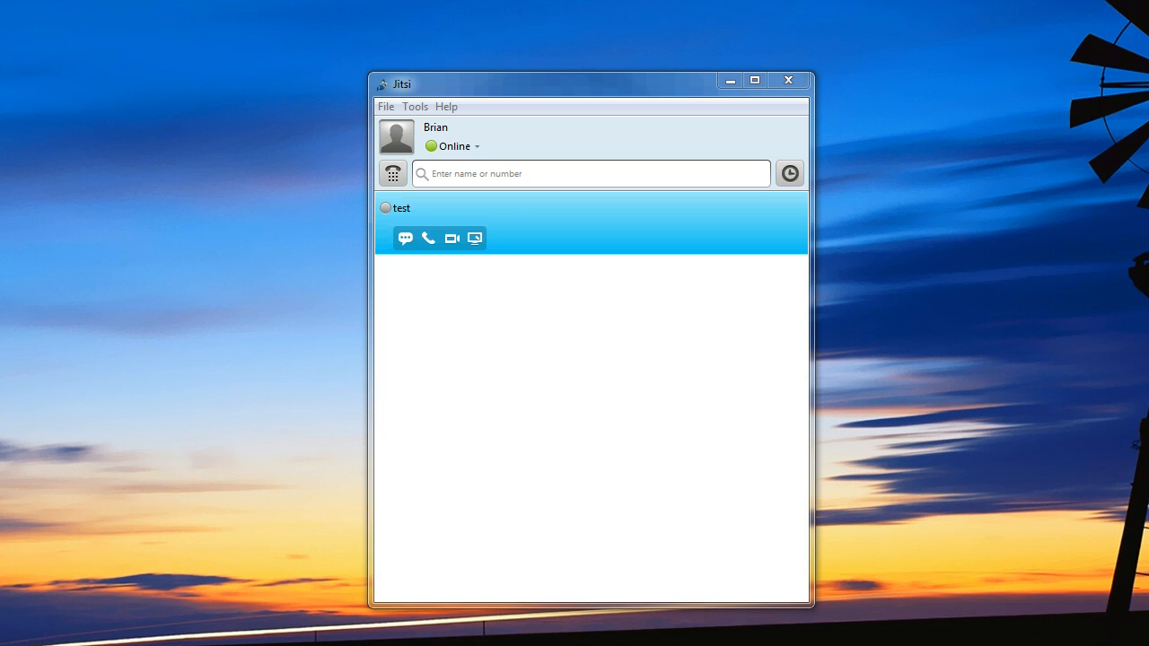
left_click(591, 173)
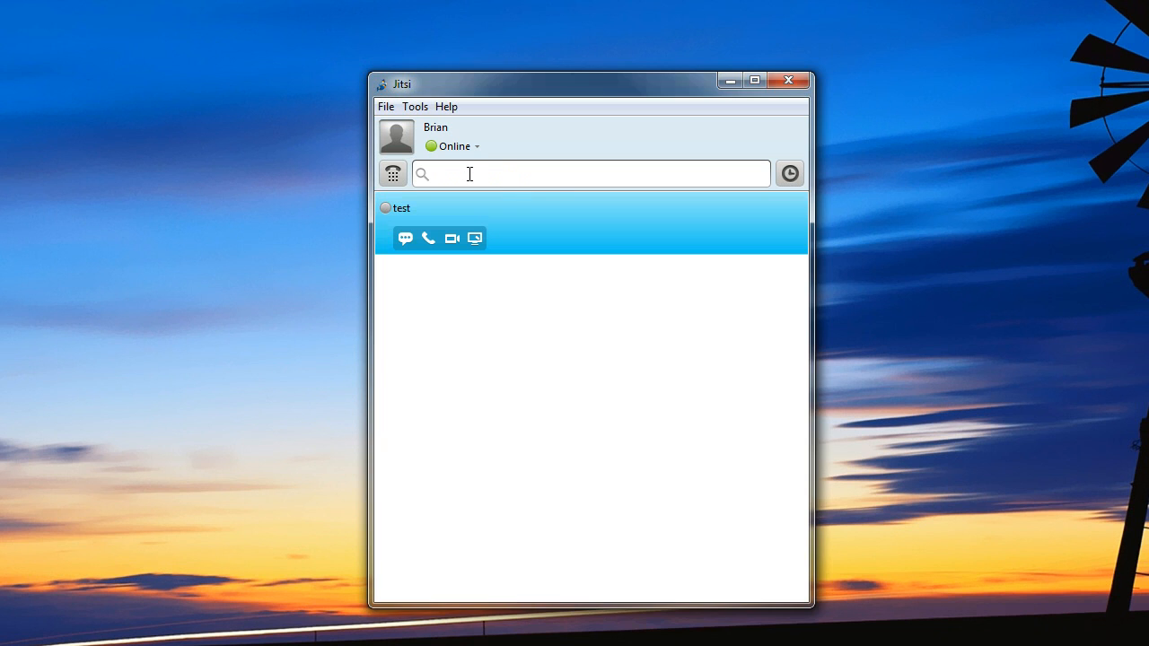
type("echo@iptel.org")
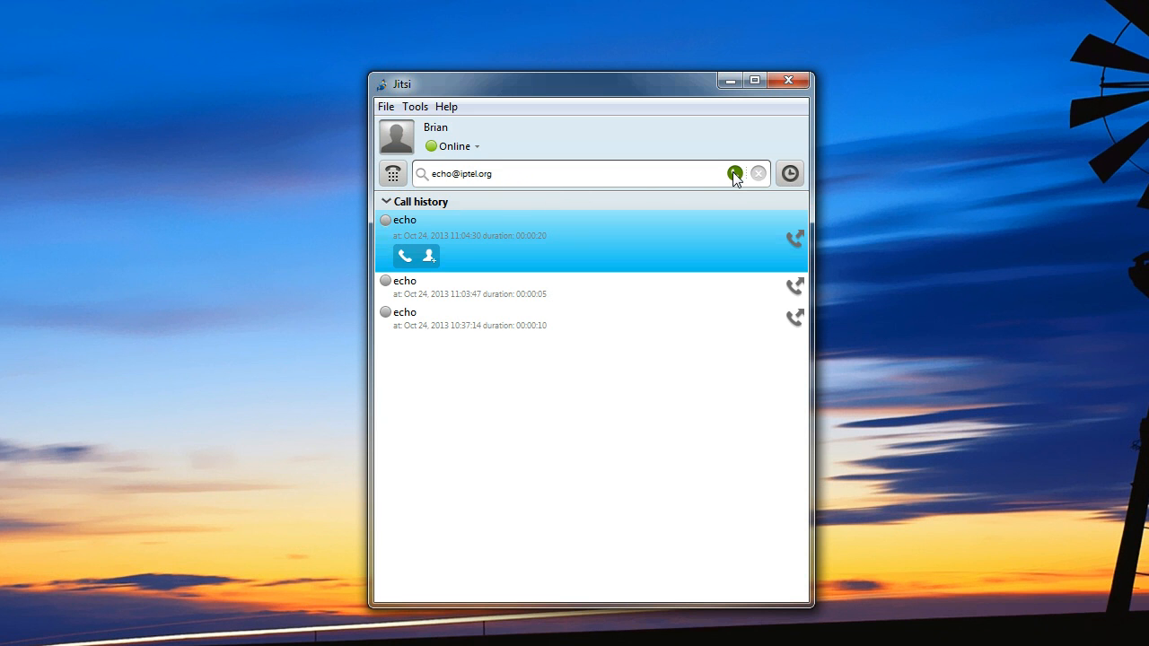
left_click(735, 173)
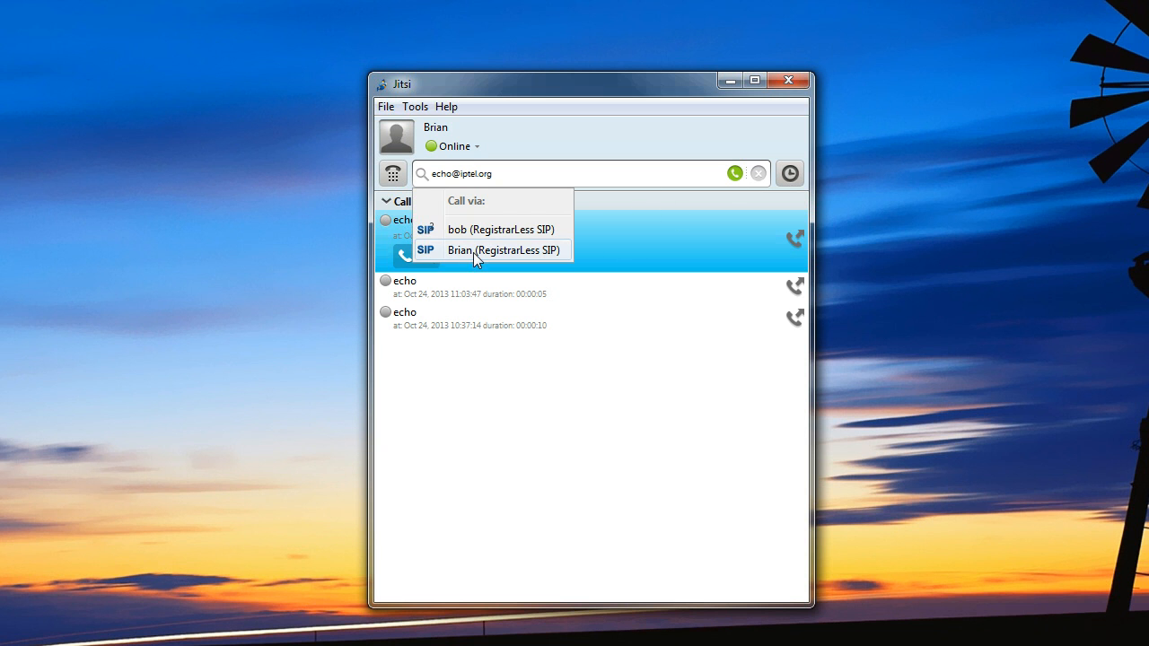
left_click(502, 249)
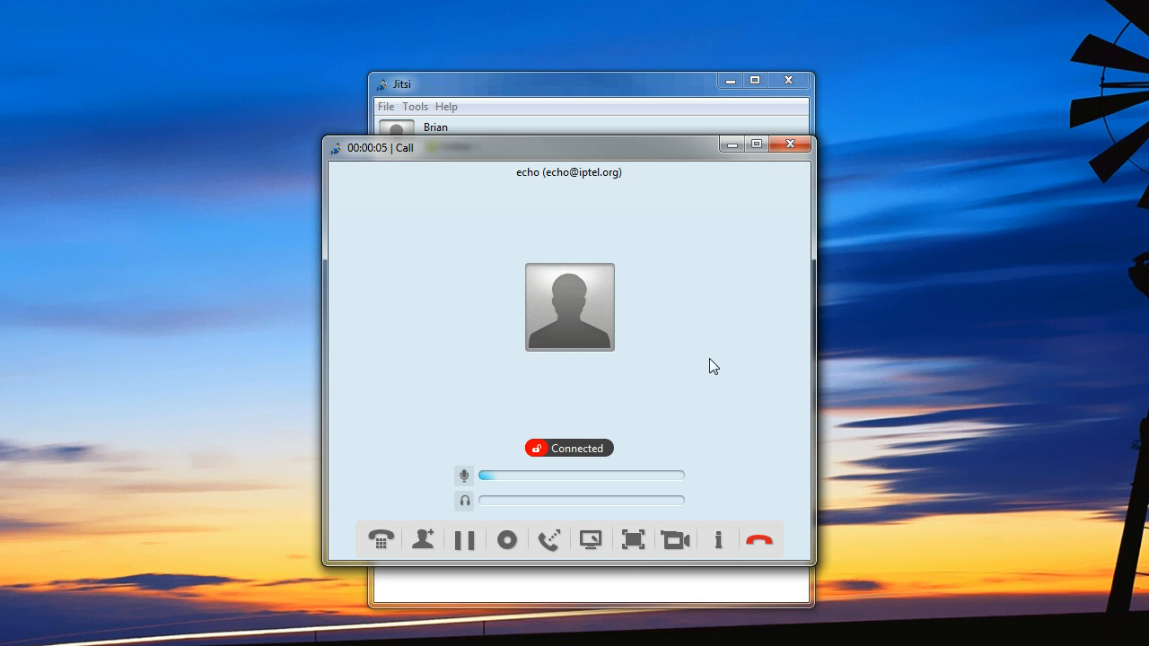
mouse_move(704, 346)
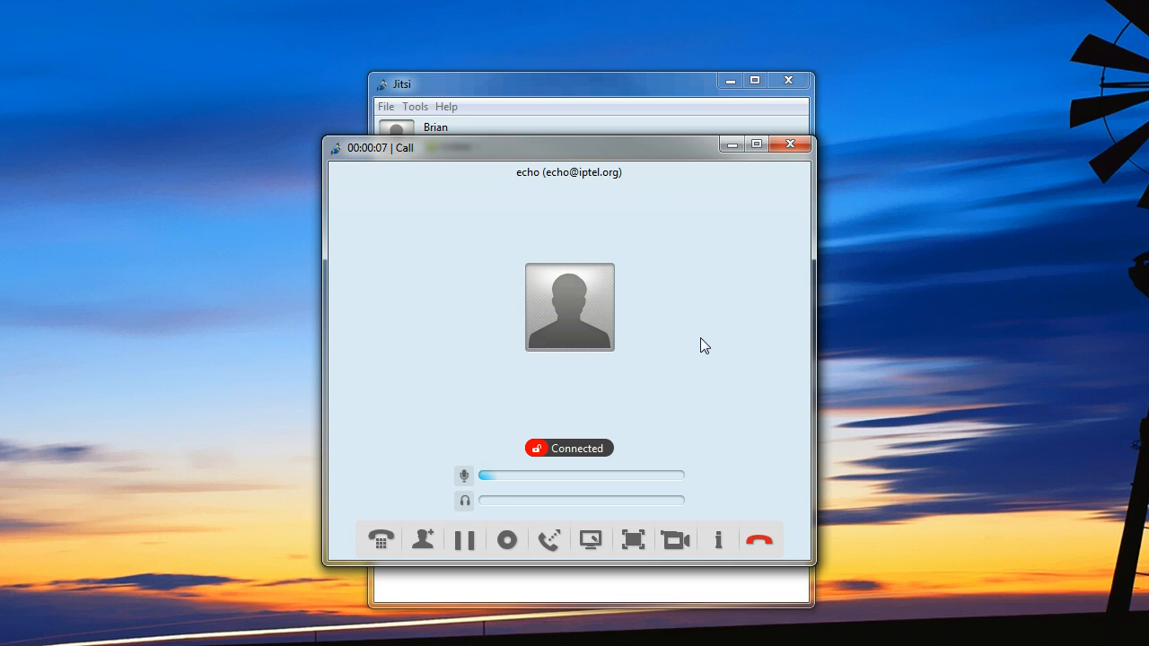
mouse_move(712, 381)
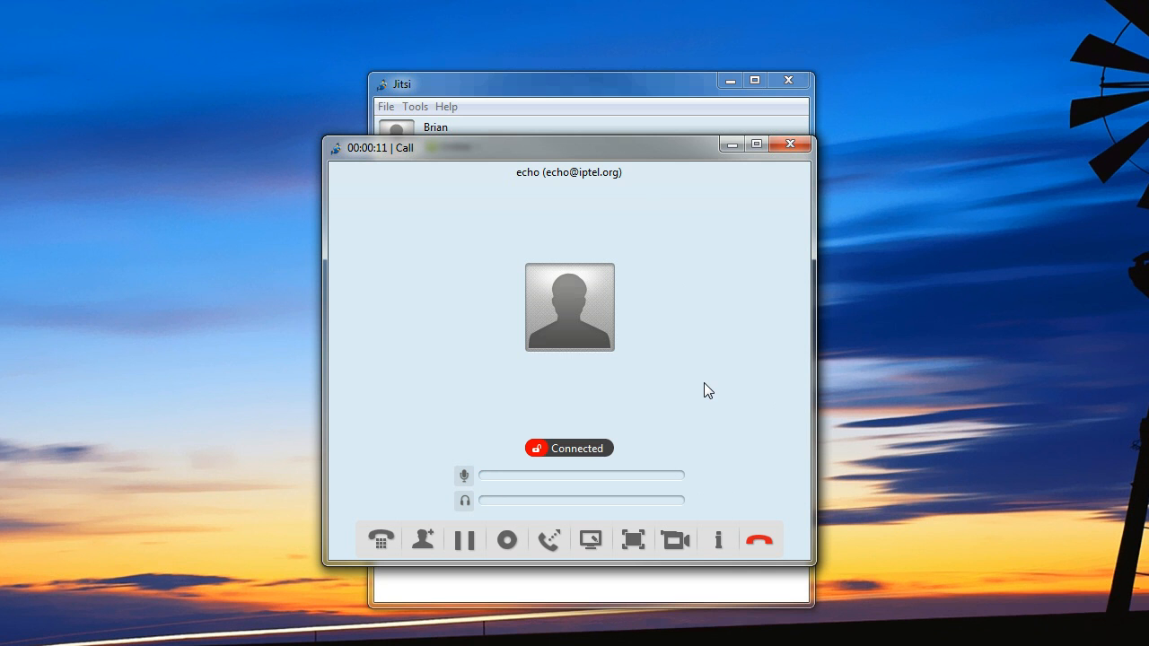
mouse_move(758, 539)
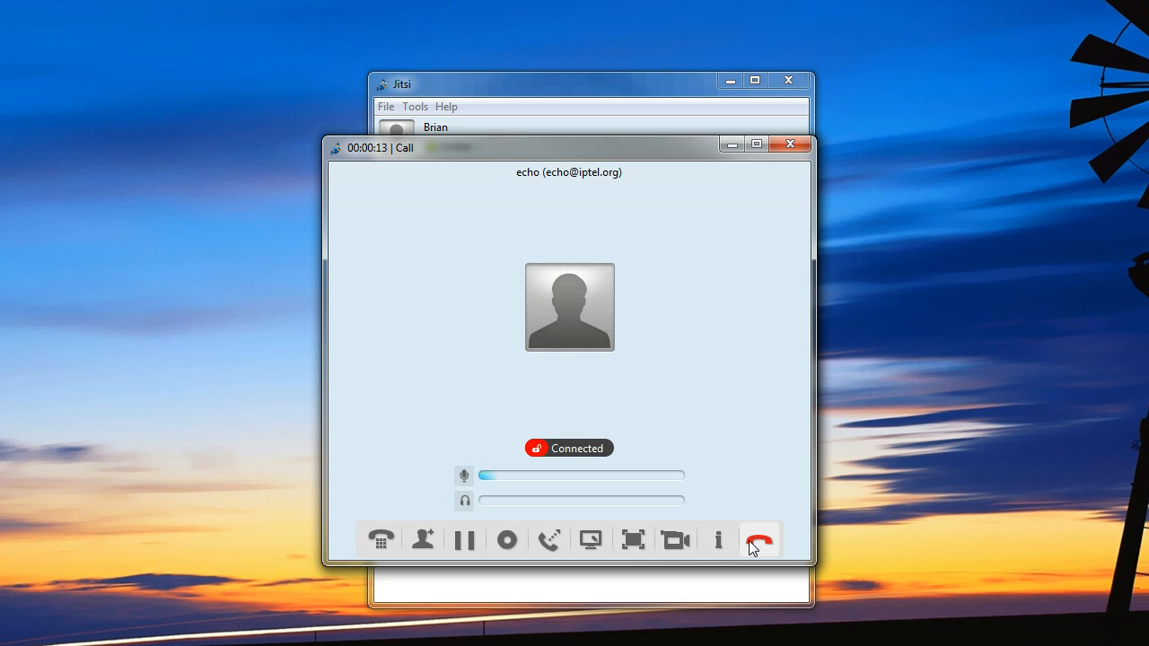
left_click(758, 540)
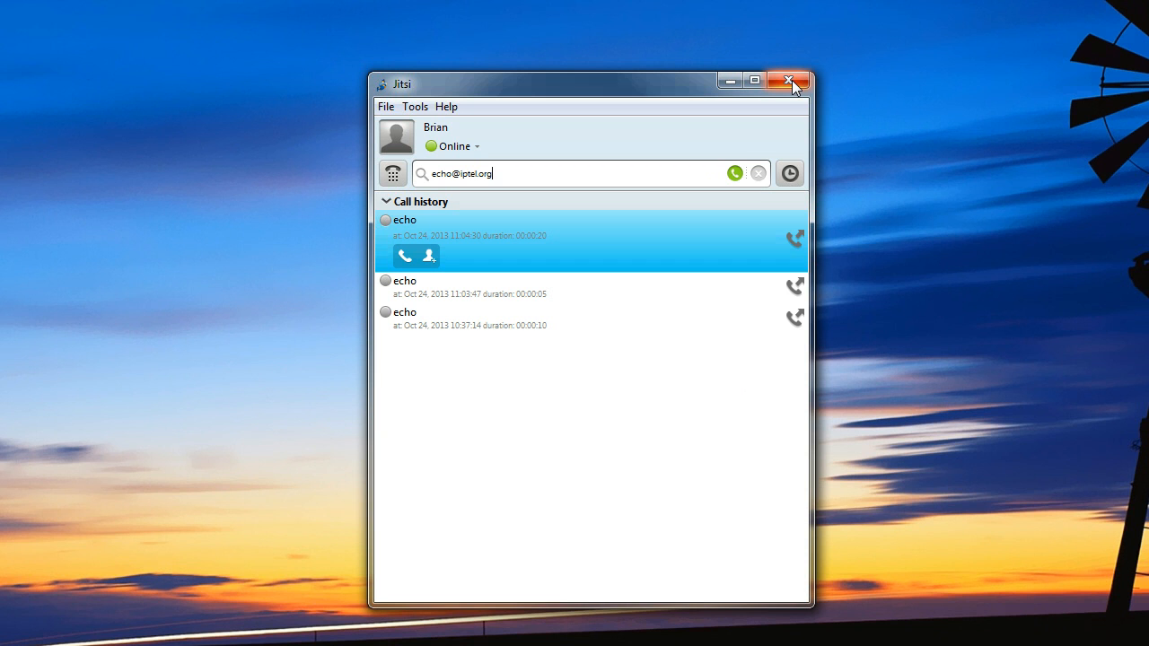
mouse_move(789, 81)
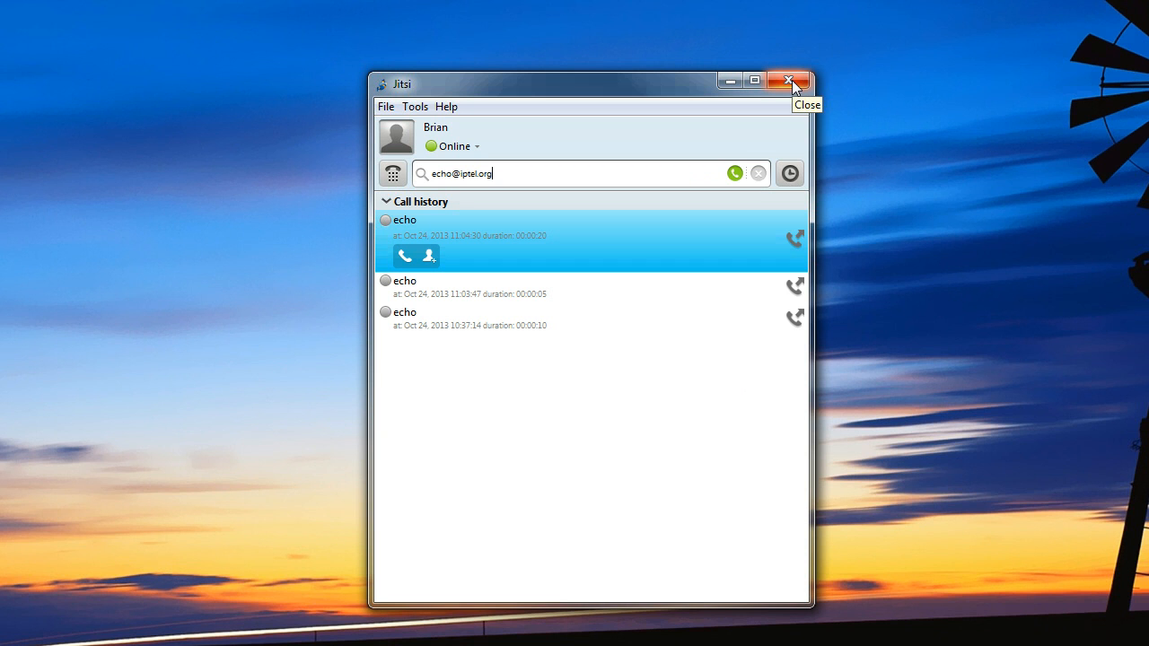